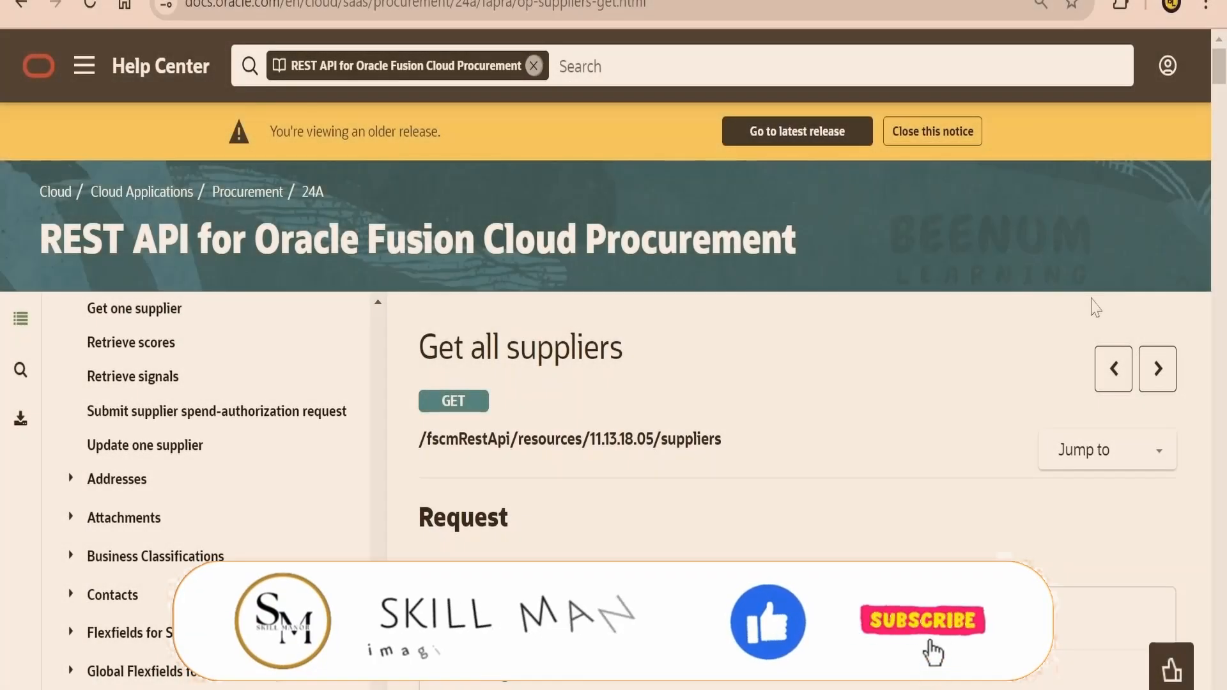
Delete '&expand=sites' from the suppliers URL, keeping only the supplier and site ID q filter.
scroll(down, 3)
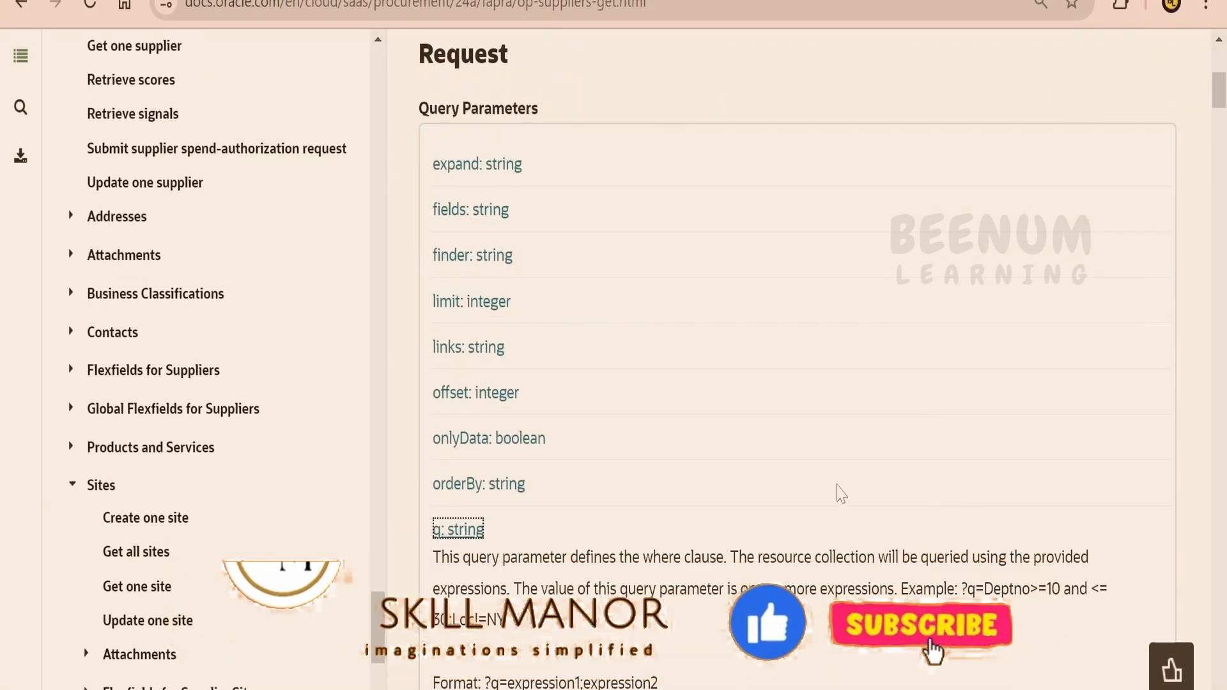
scroll(up, 3)
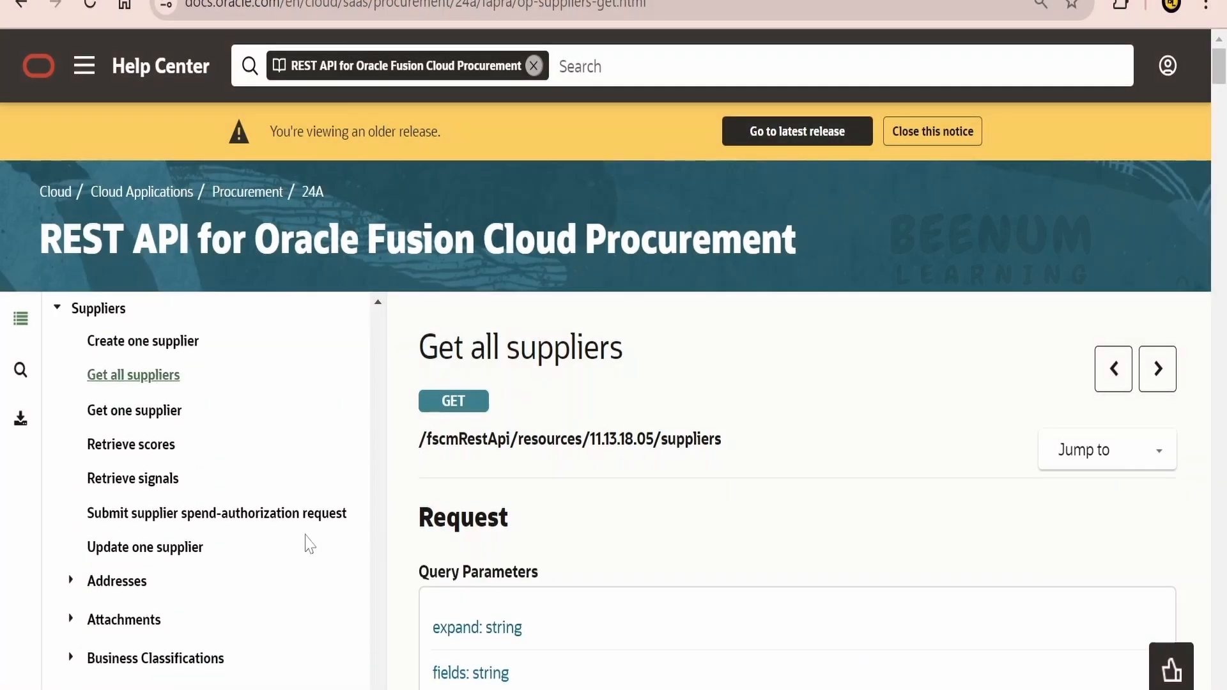
scroll(up, 3)
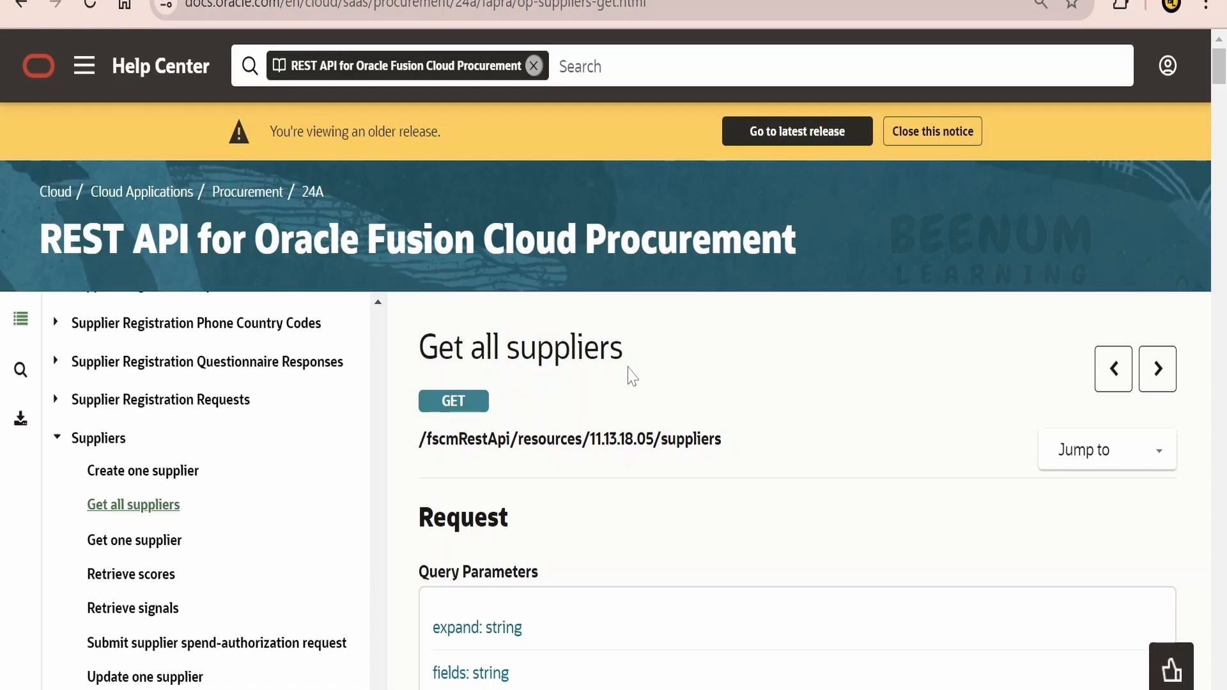
mouse_move(646, 378)
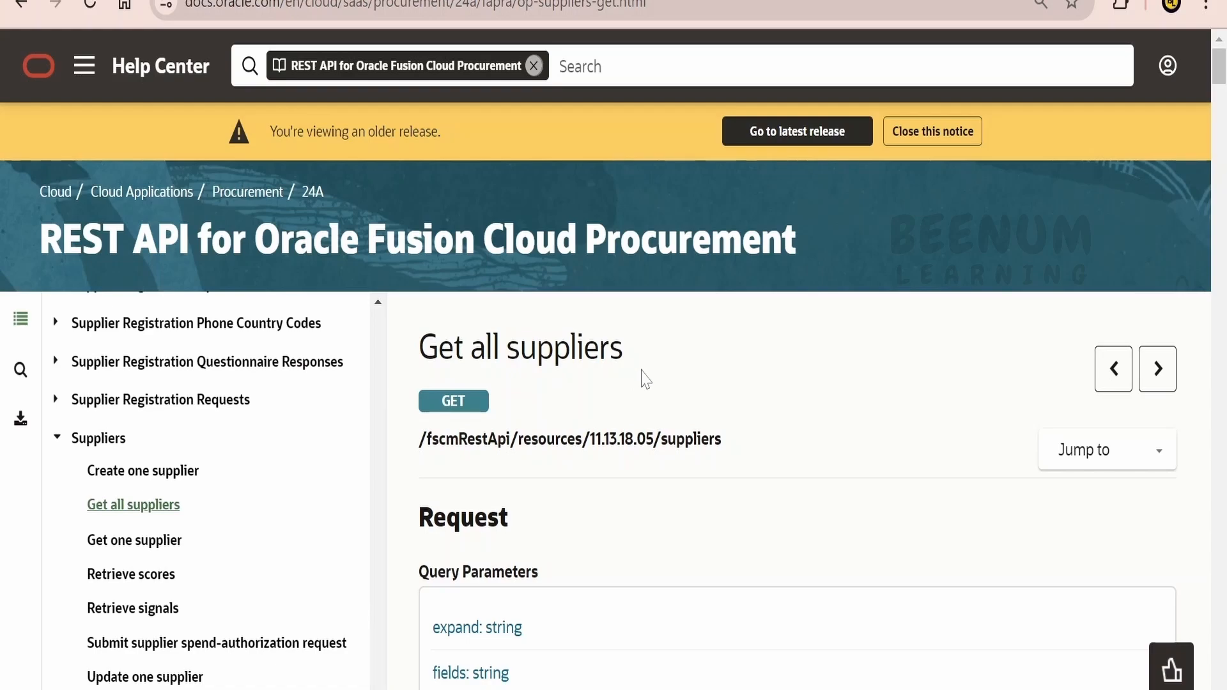
scroll(down, 3)
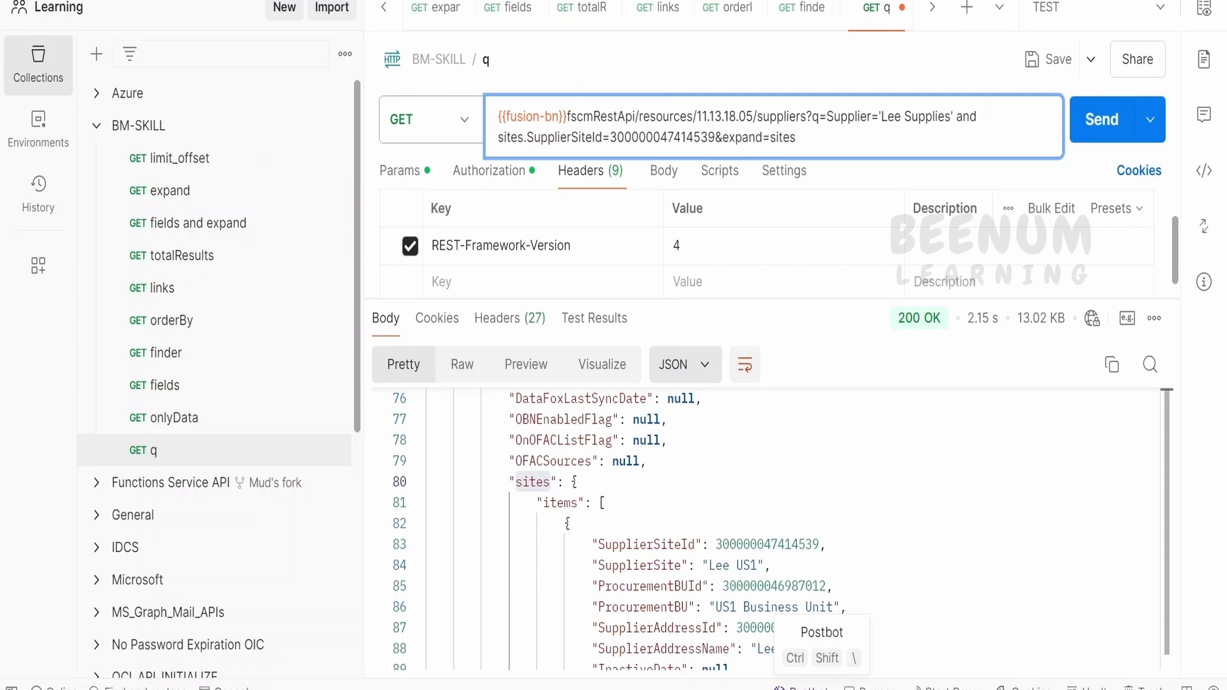
scroll(up, 3)
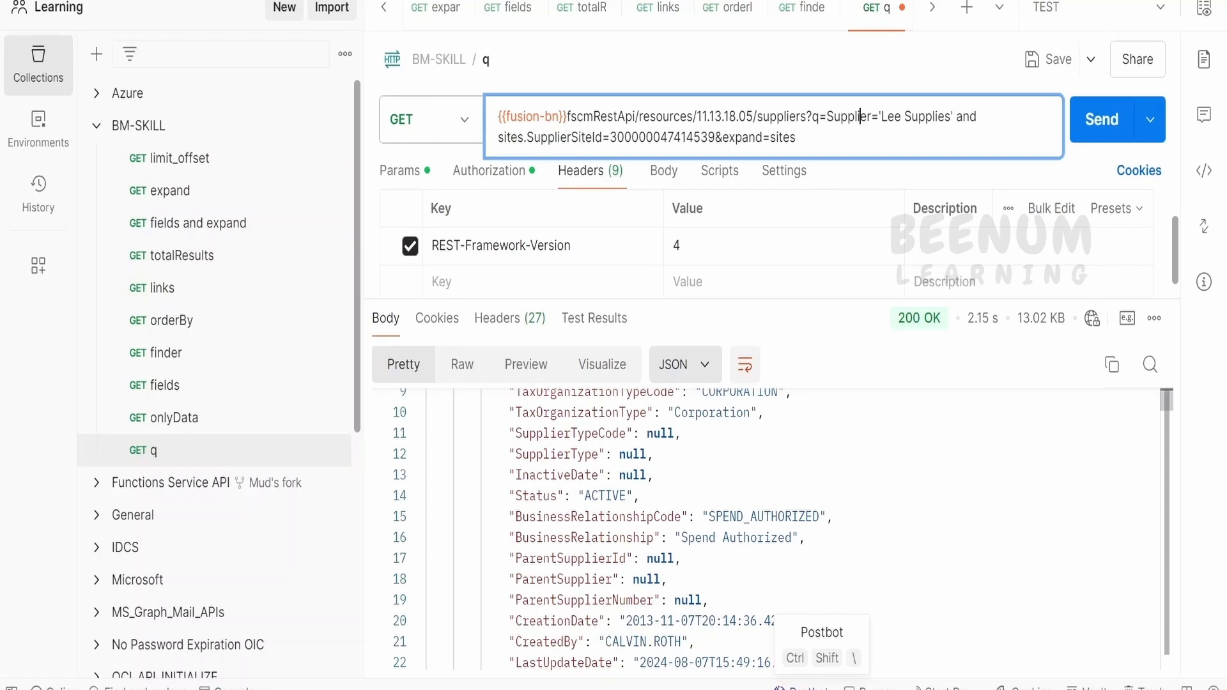
scroll(up, 3)
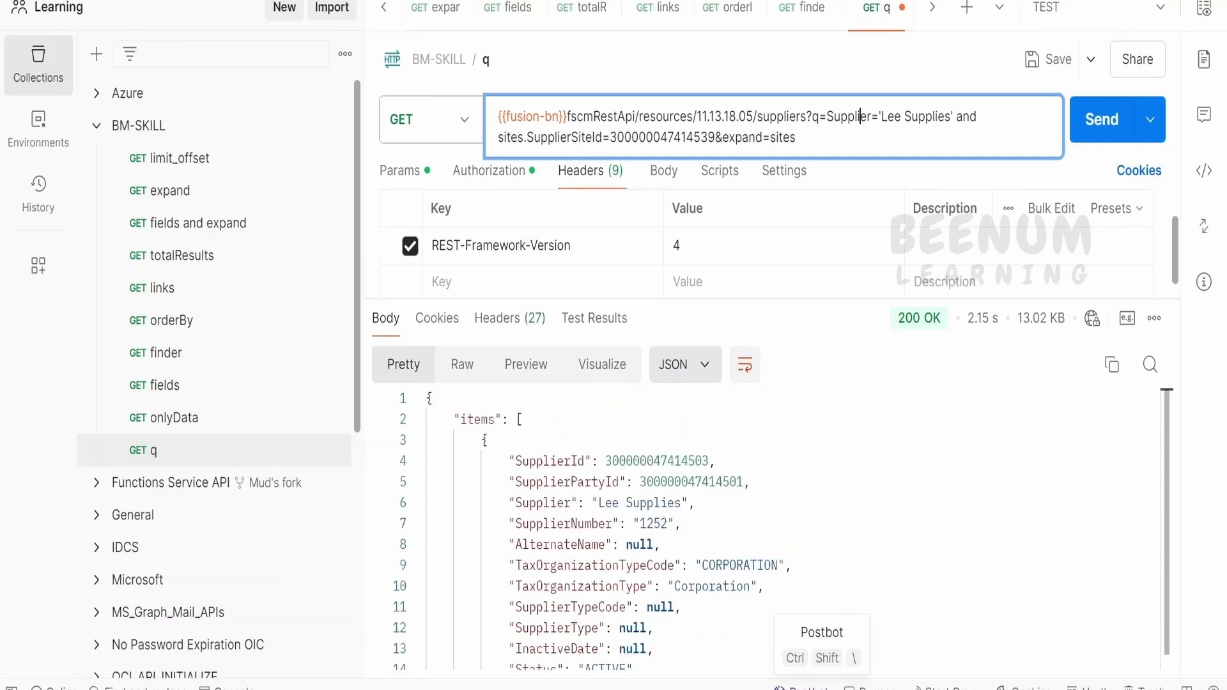
double_click(771, 136)
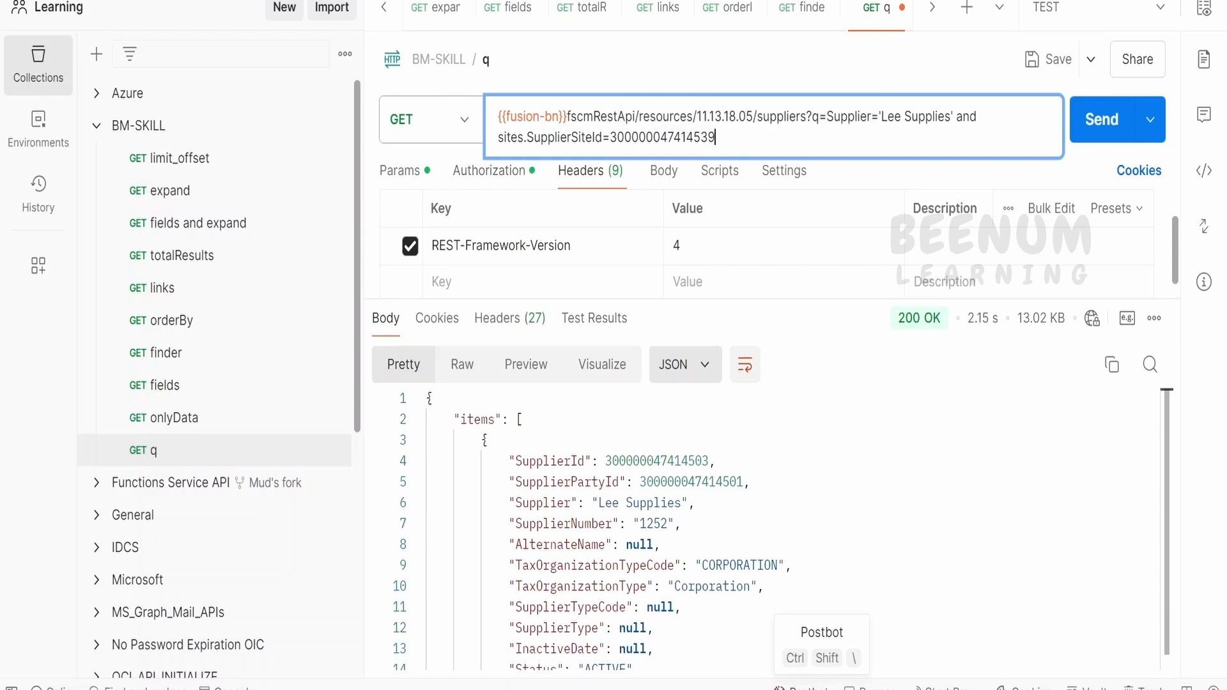
double_click(564, 138)
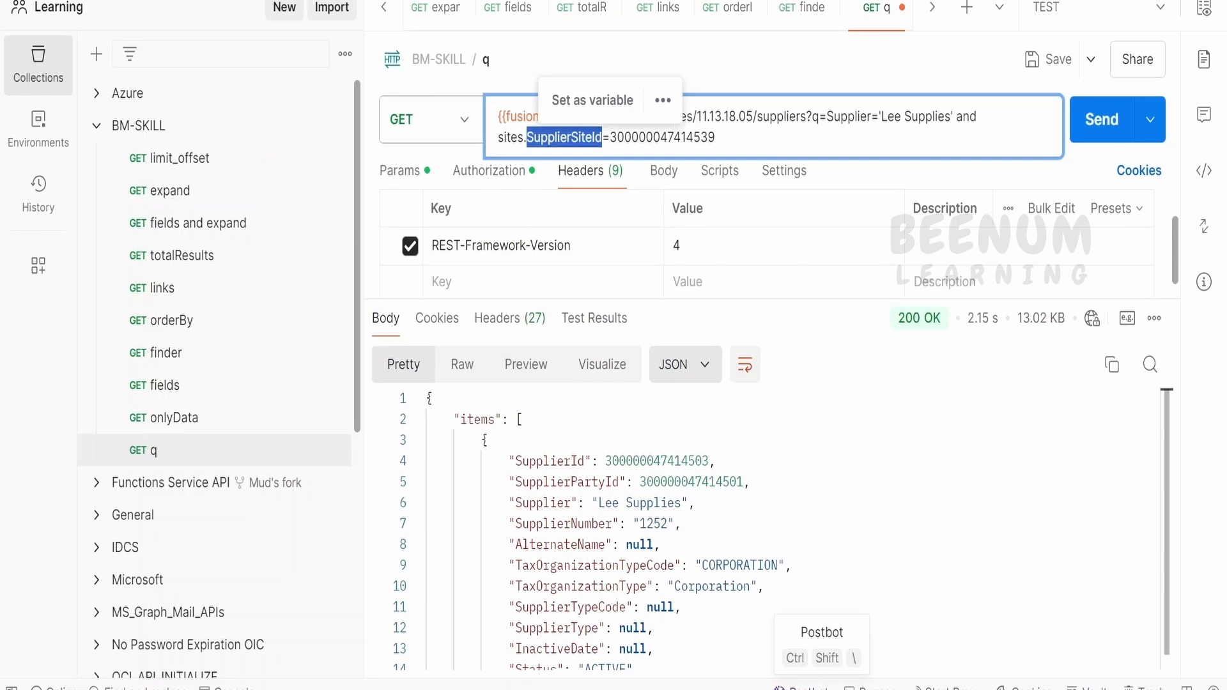
mouse_move(673, 274)
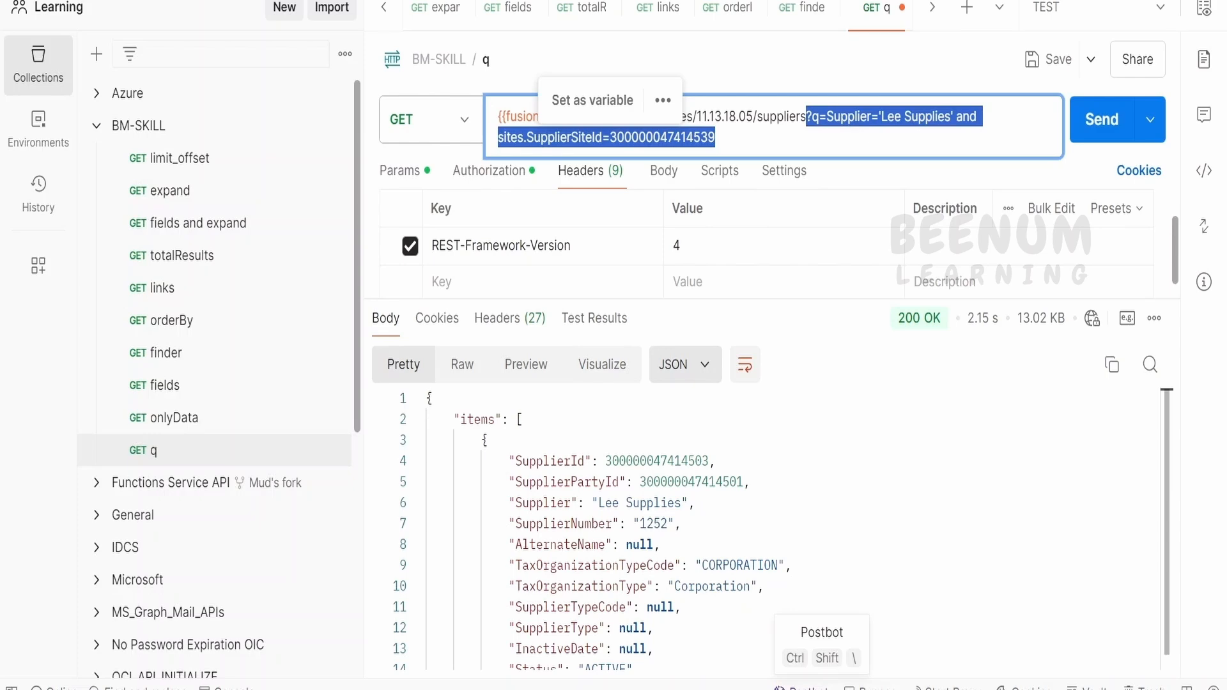
Send the unfiltered suppliers request and scroll the response to the second supplier, JGA.
click(1108, 120)
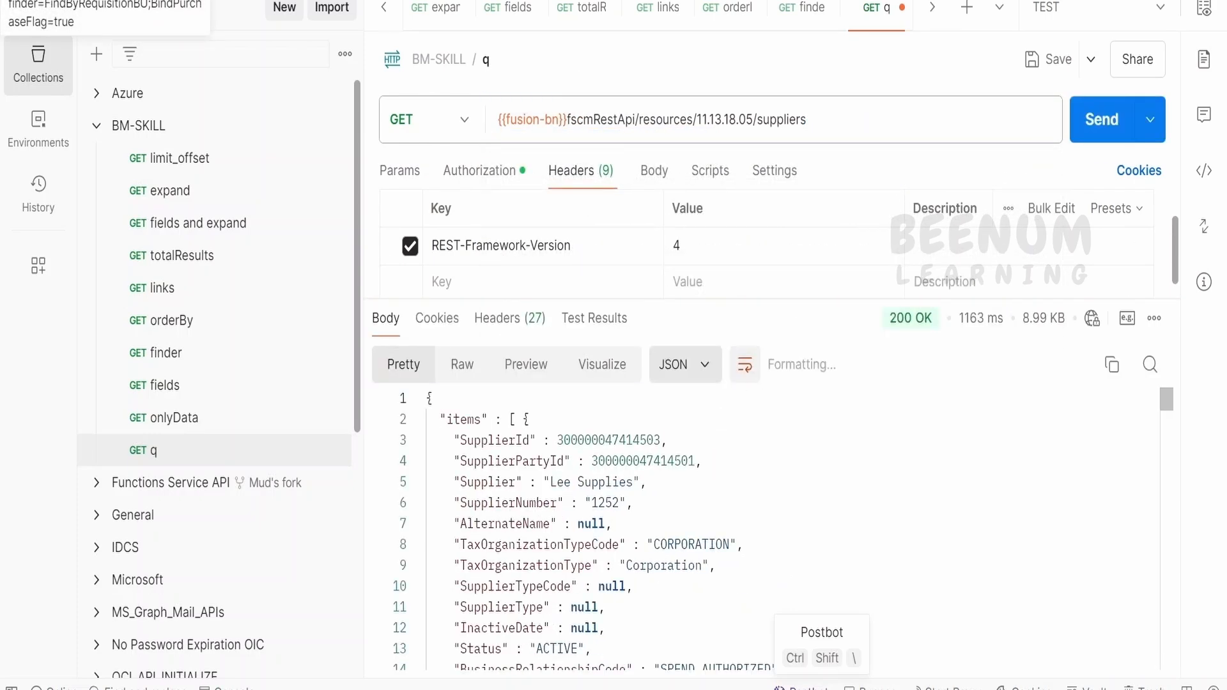
click(743, 364)
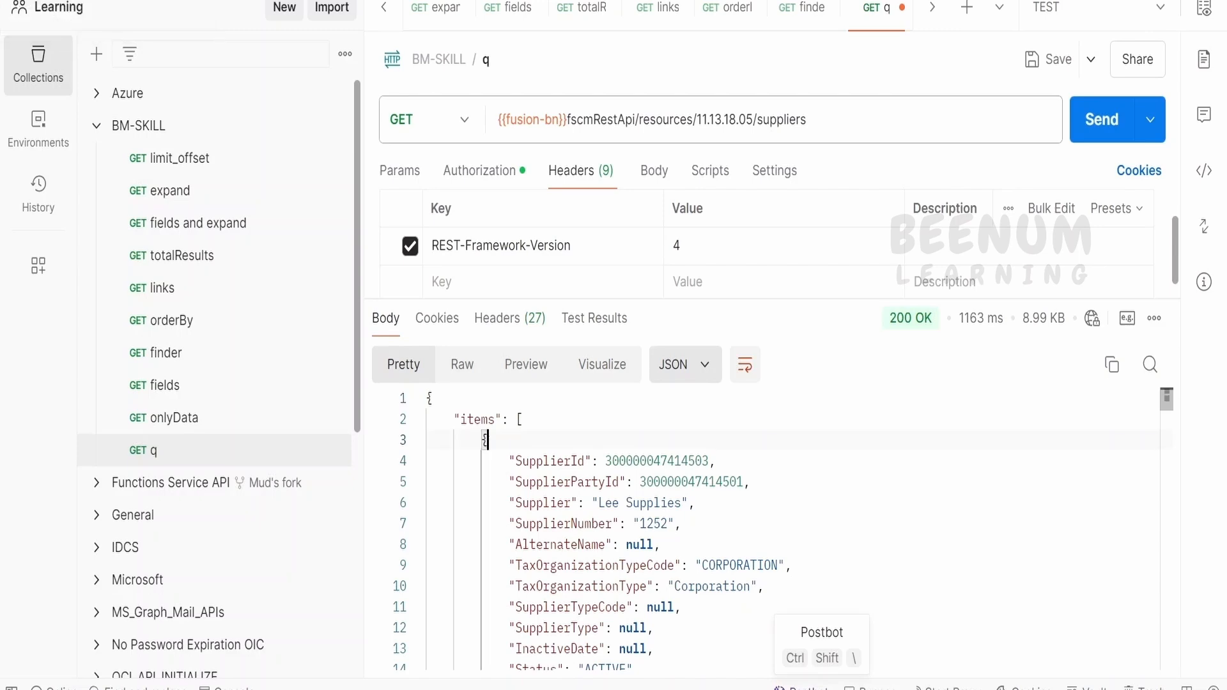
scroll(down, 3)
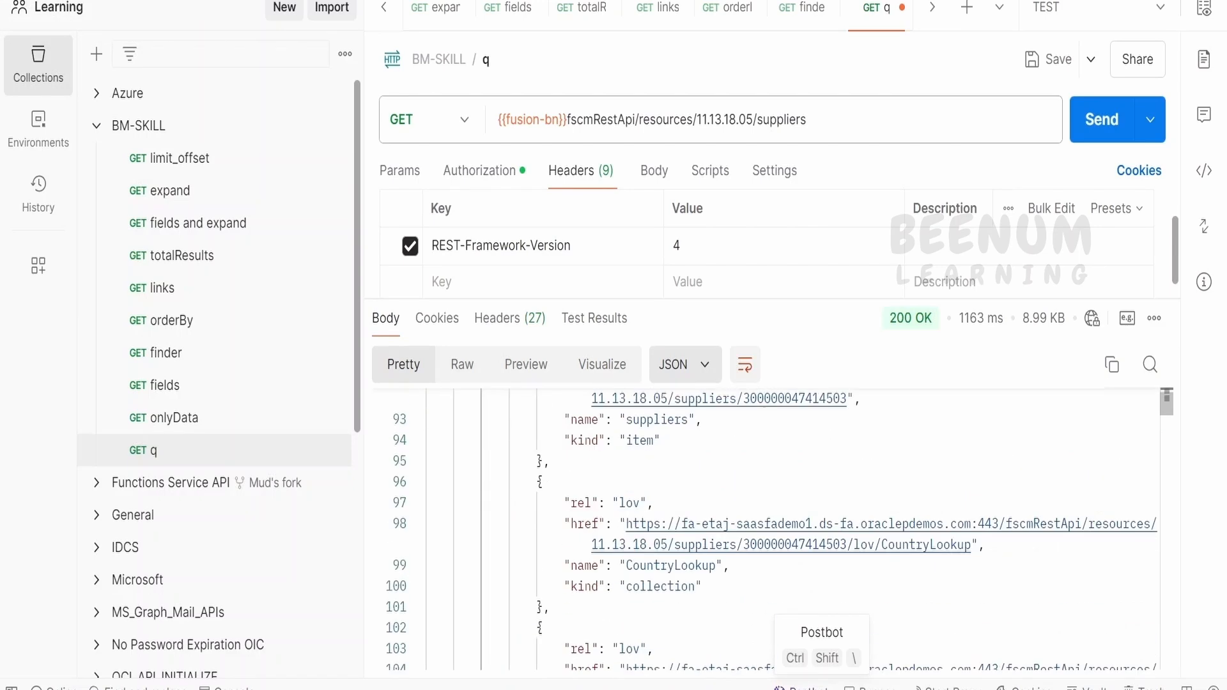
scroll(down, 3)
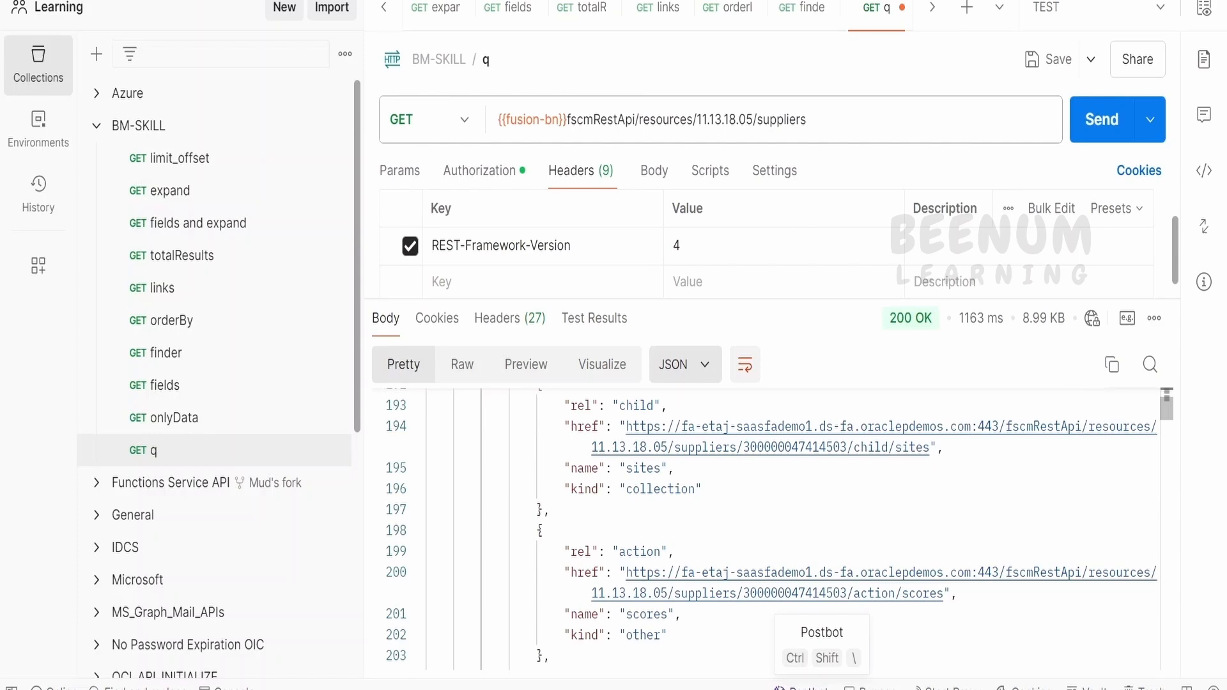
scroll(down, 3)
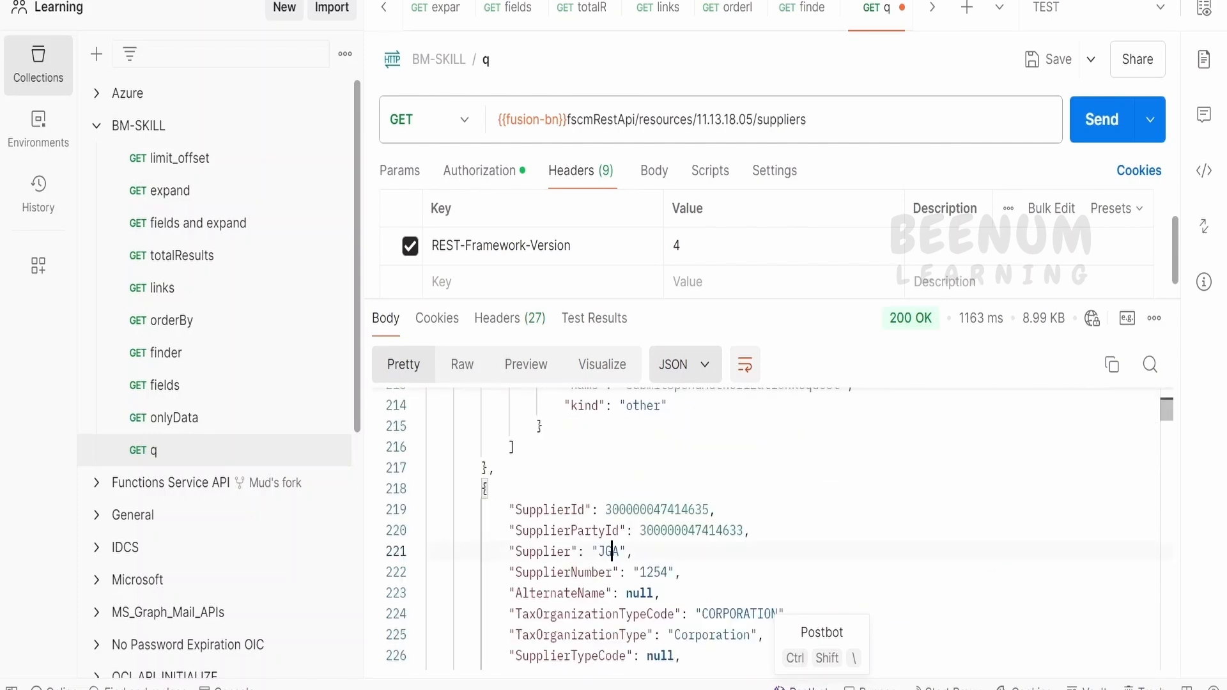
double_click(607, 551)
text(?q=Supplier'Lee Supplies1)
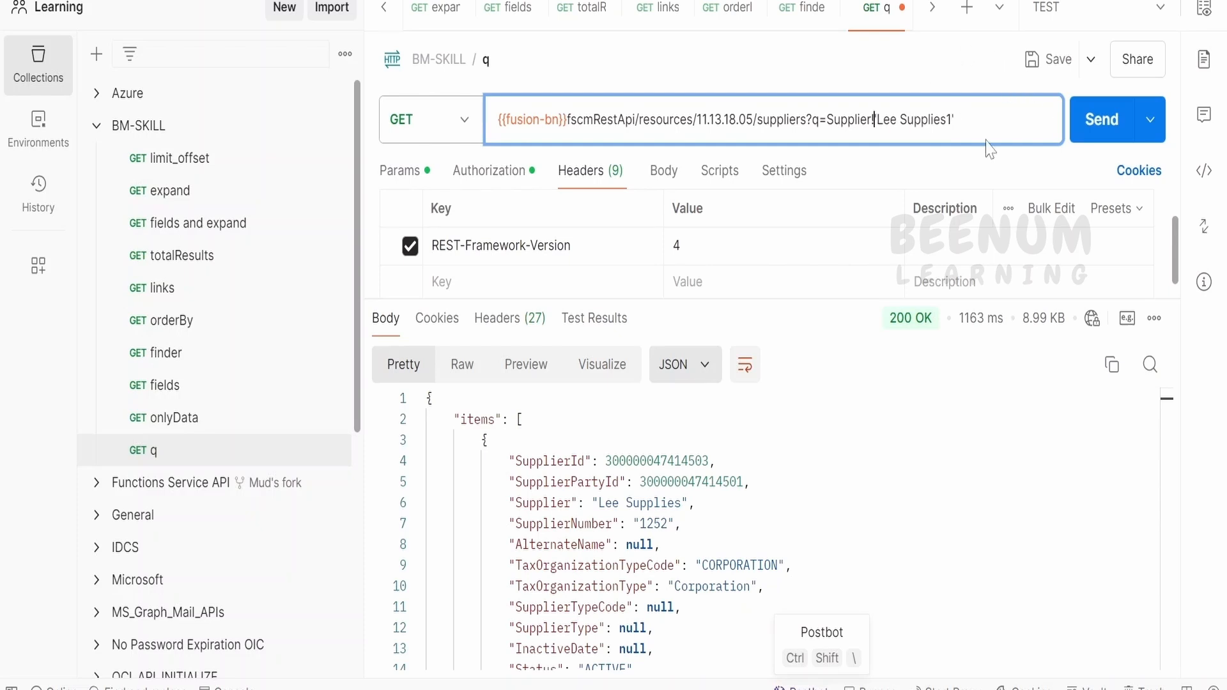
Send the request with q=Supplier!='Lee Supplies' and check that JGA comes first.
text(!=)
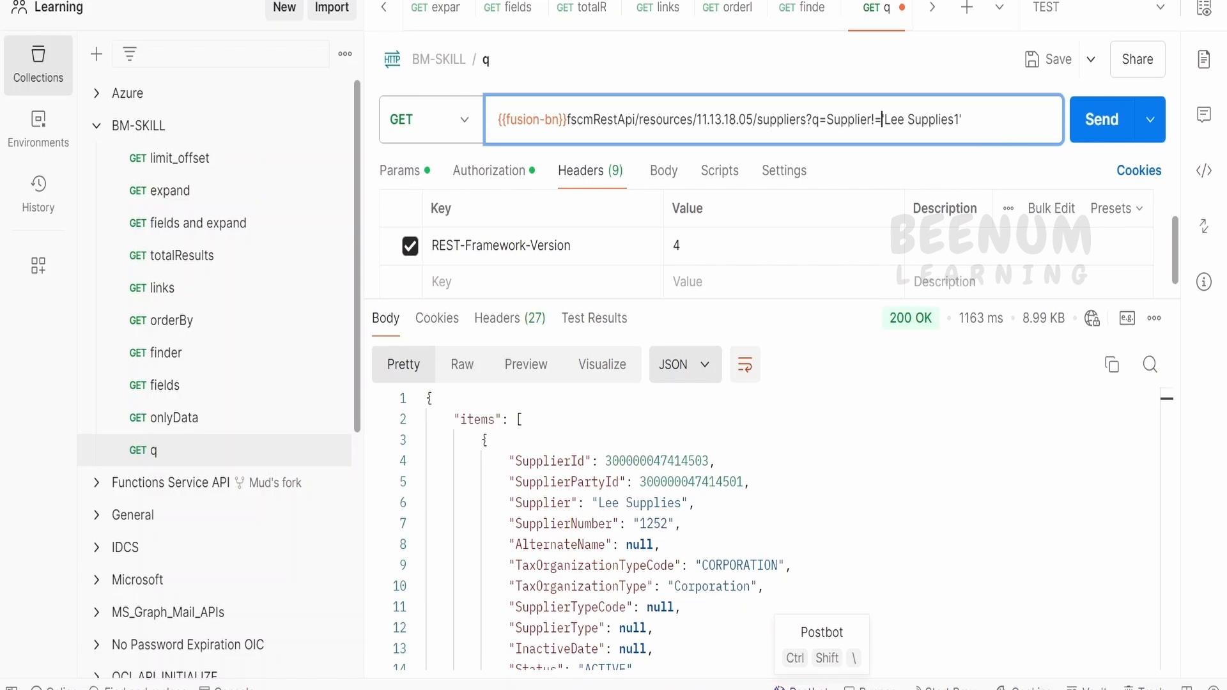
click(1102, 119)
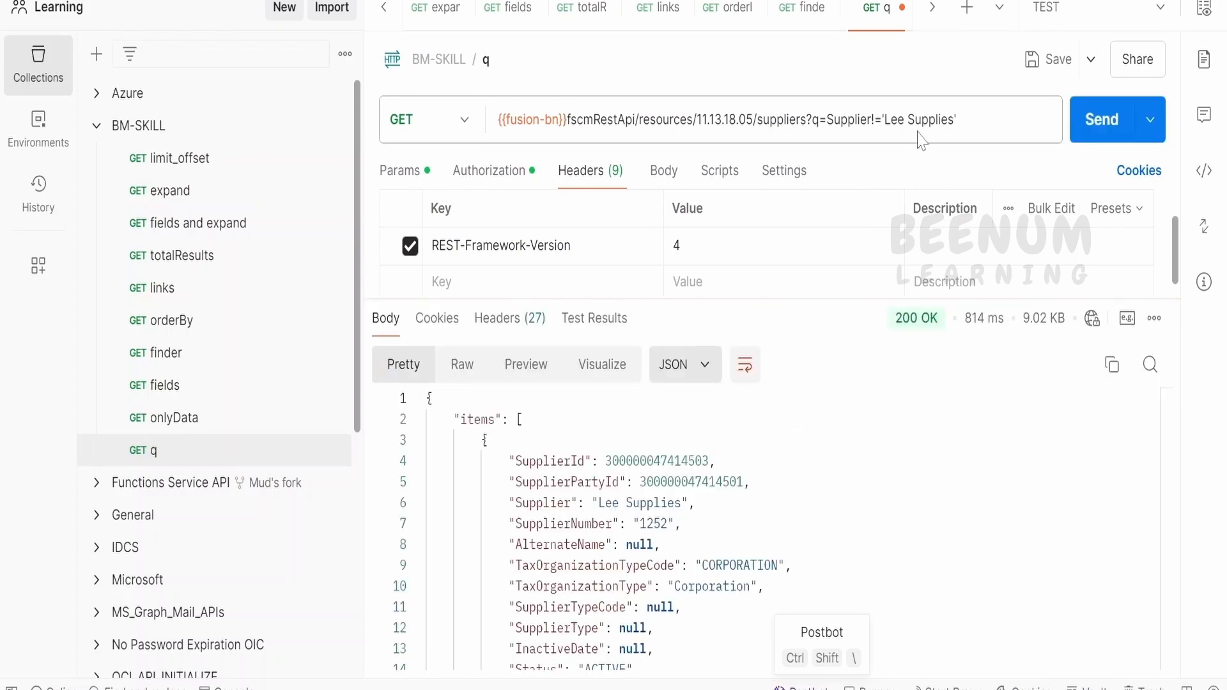
click(1099, 119)
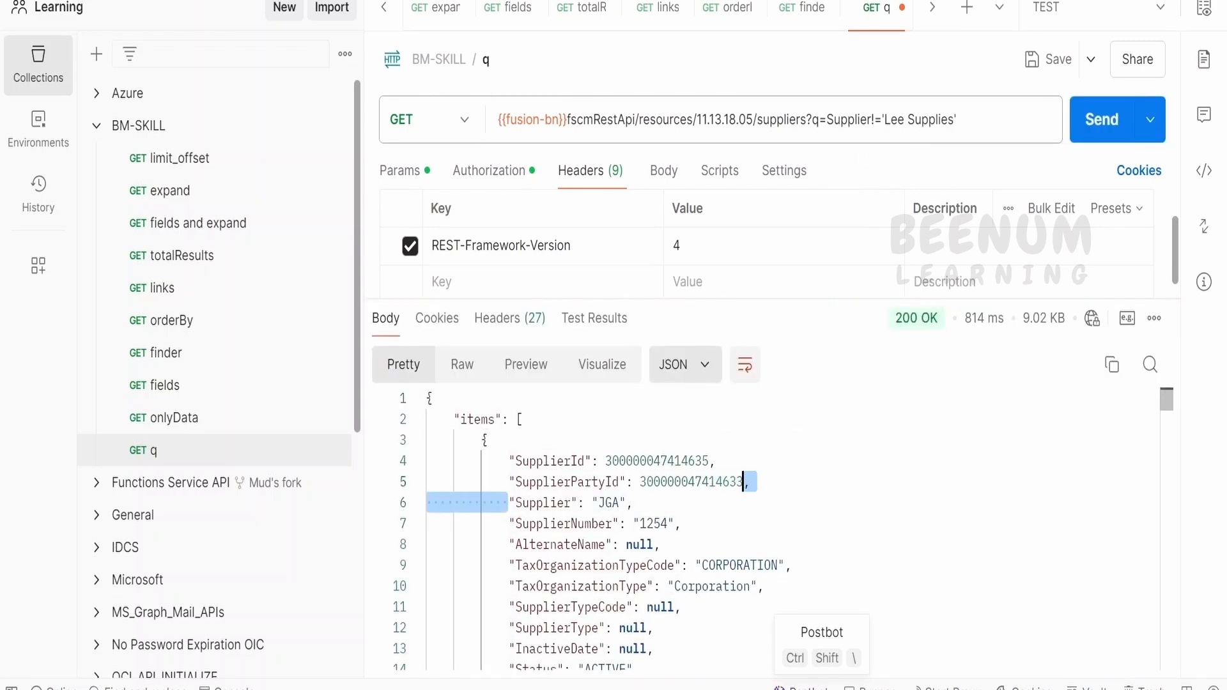
scroll(down, 3)
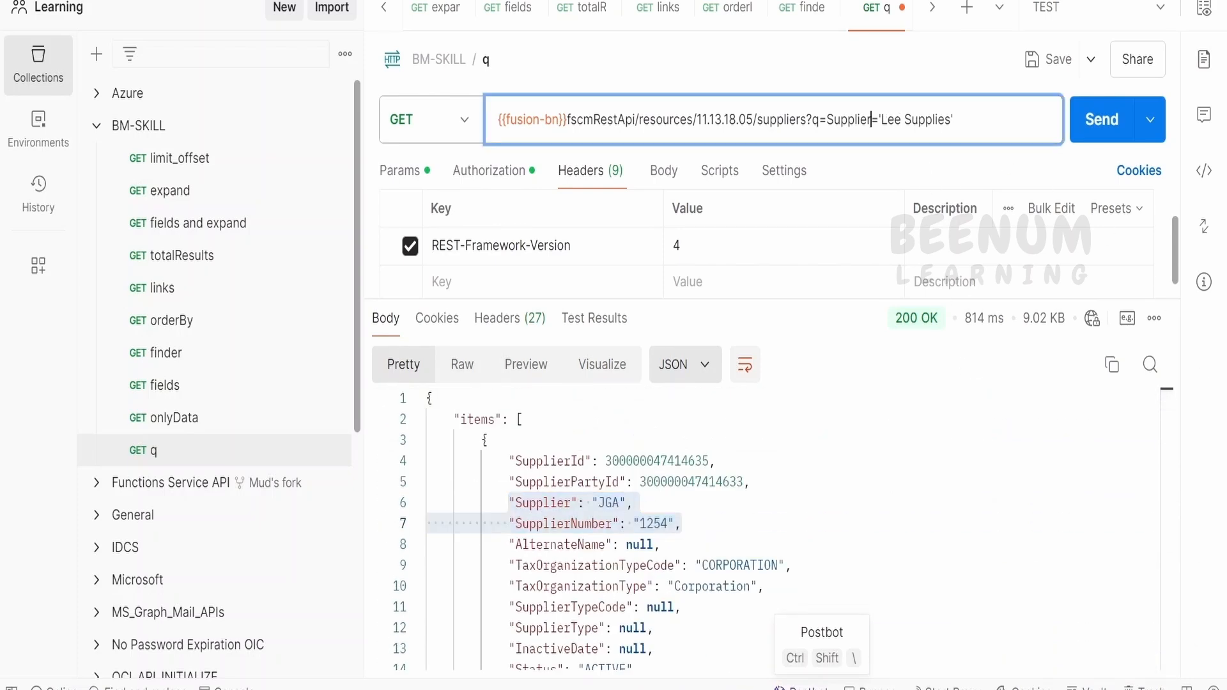
Write the q filter as Supplier in ('Lee Supplies', 'JGA') in the URL.
text(in)
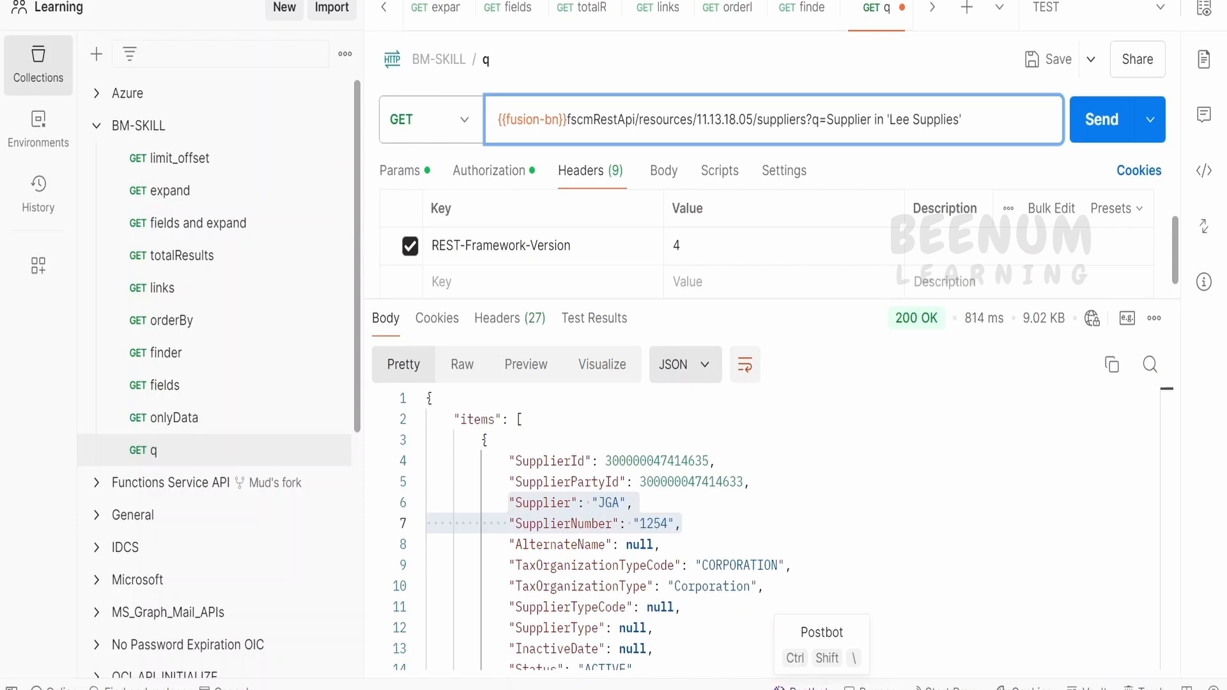
text(()
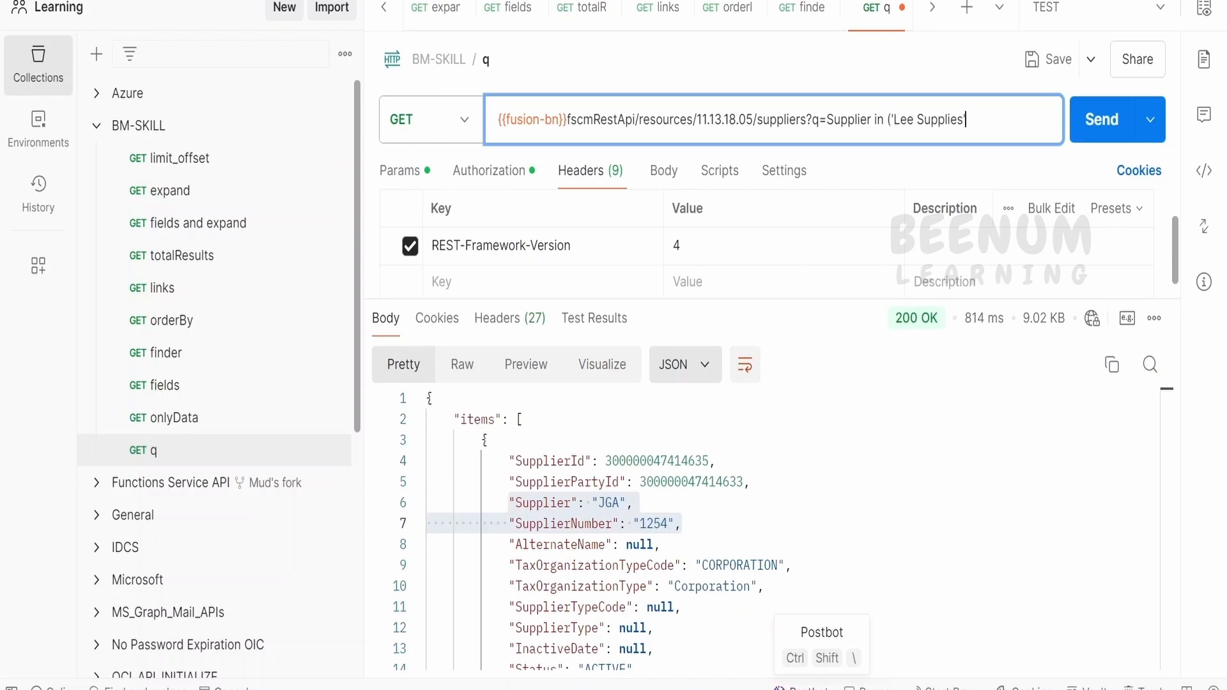
text('))
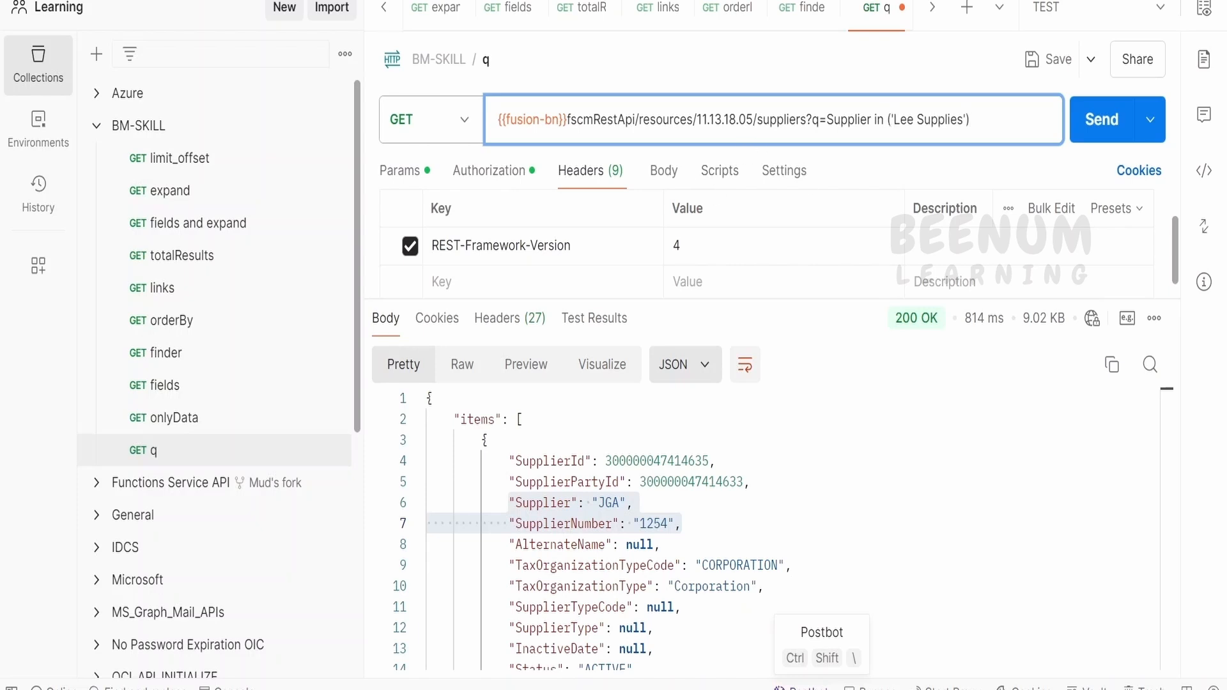
key(Backspace)
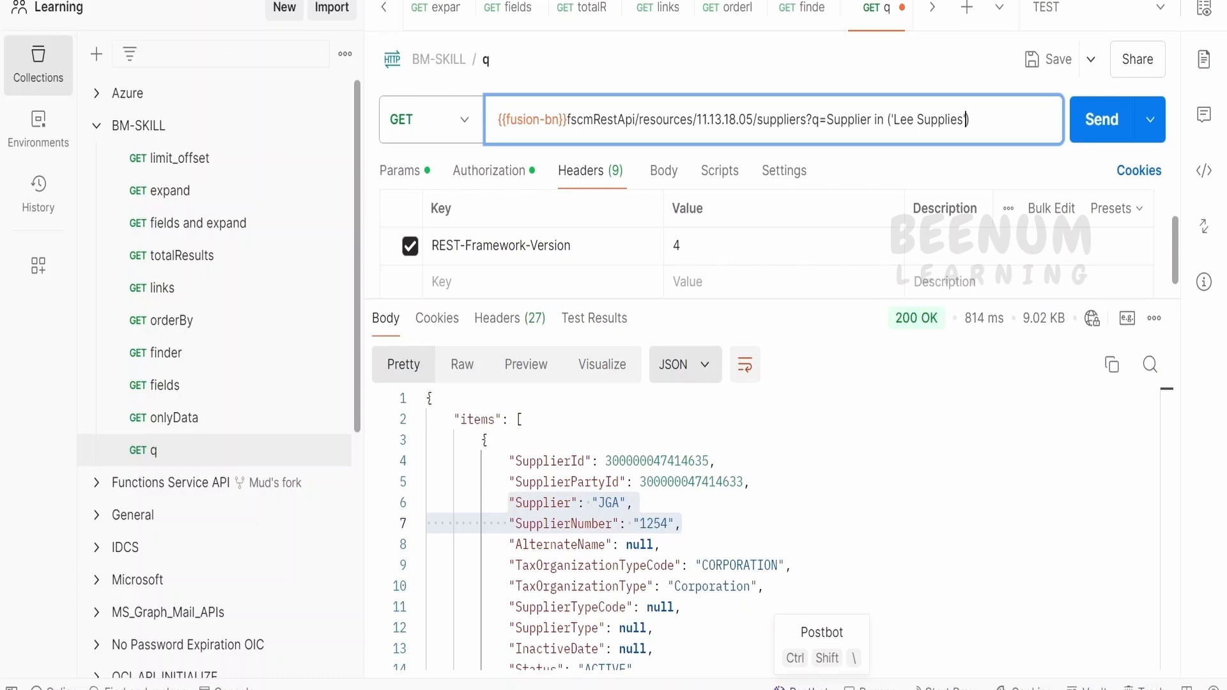
text(, JG)
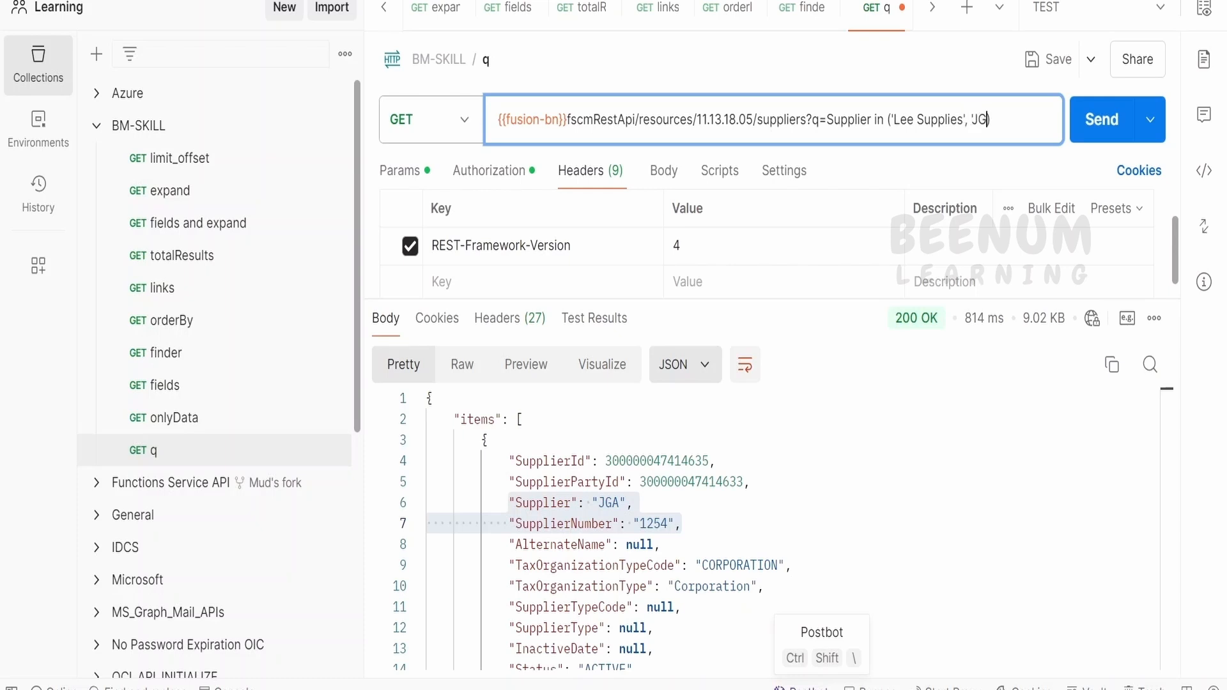
text(A)
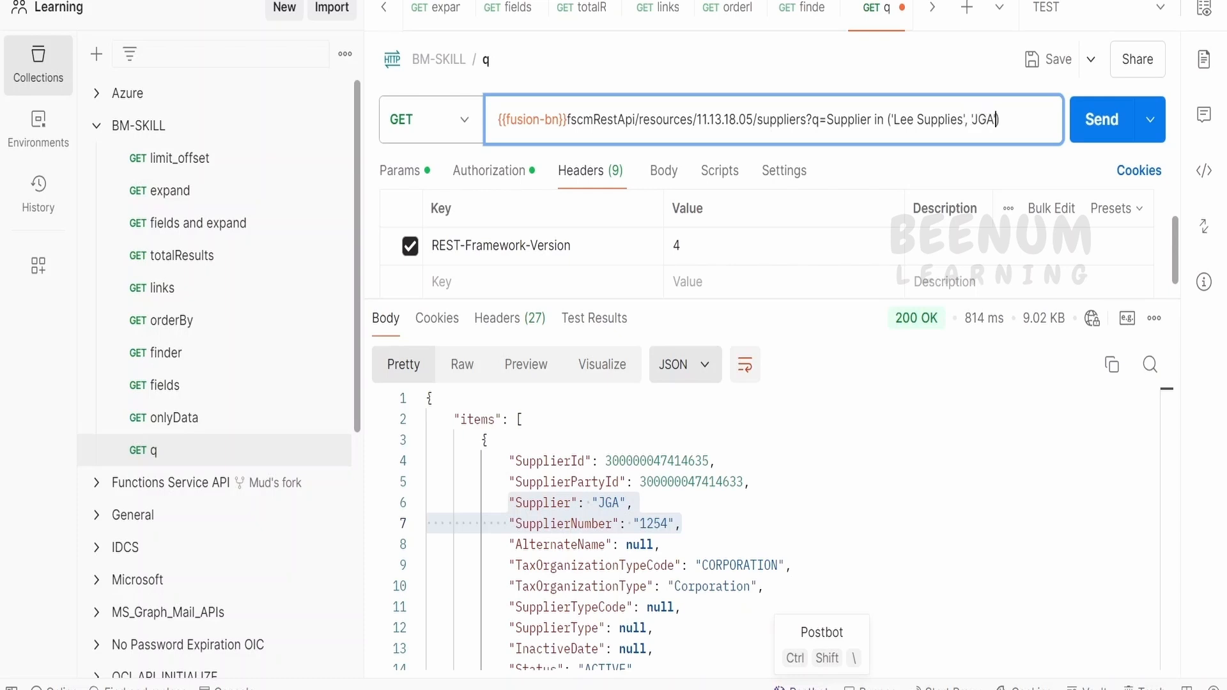
Send the in-filtered request and review the response with JGA and Lee Supplies, count 2.
click(1105, 119)
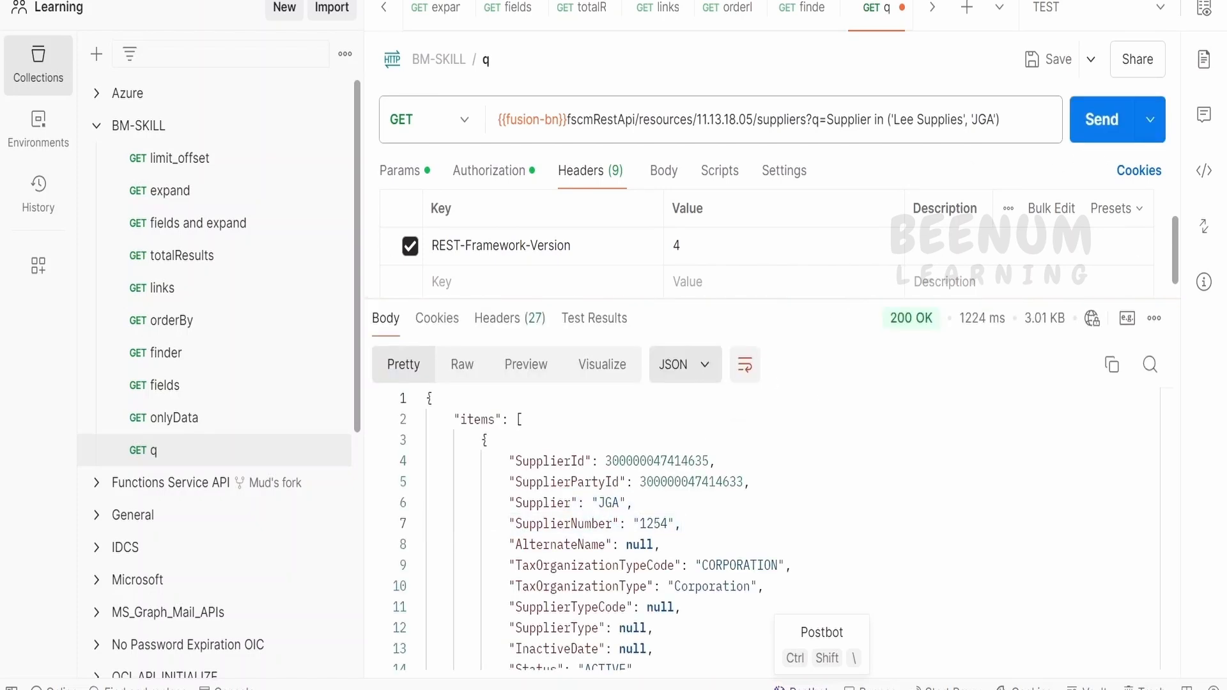
double_click(880, 120)
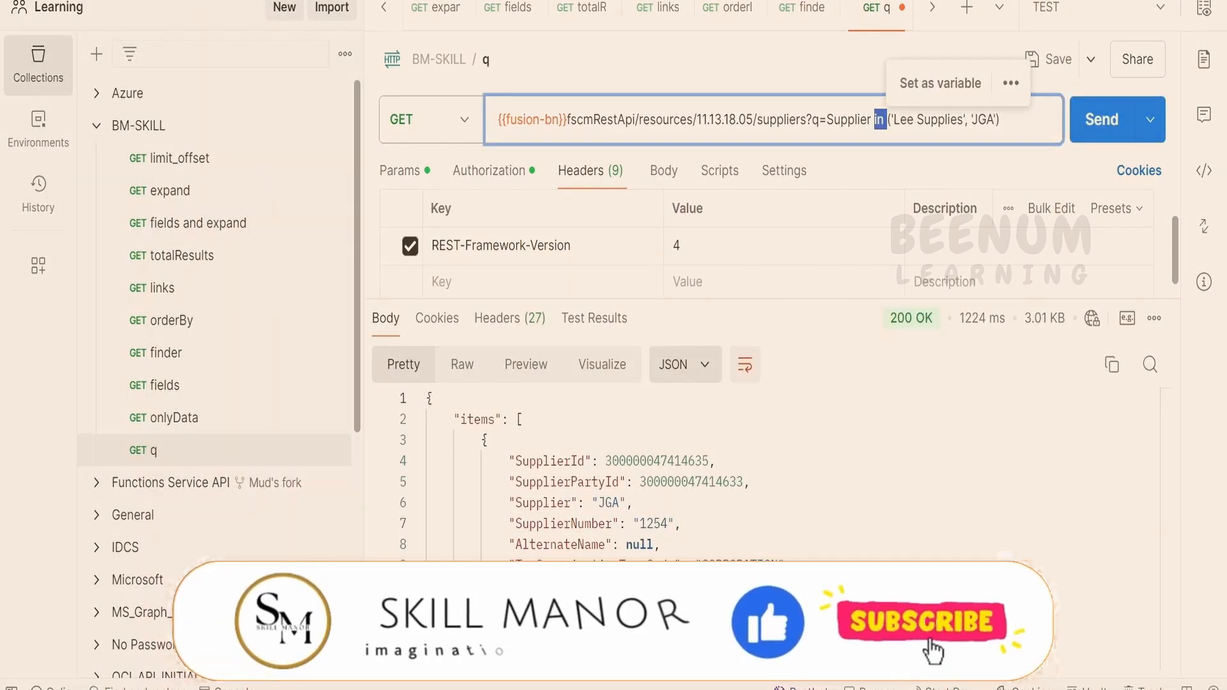
double_click(850, 120)
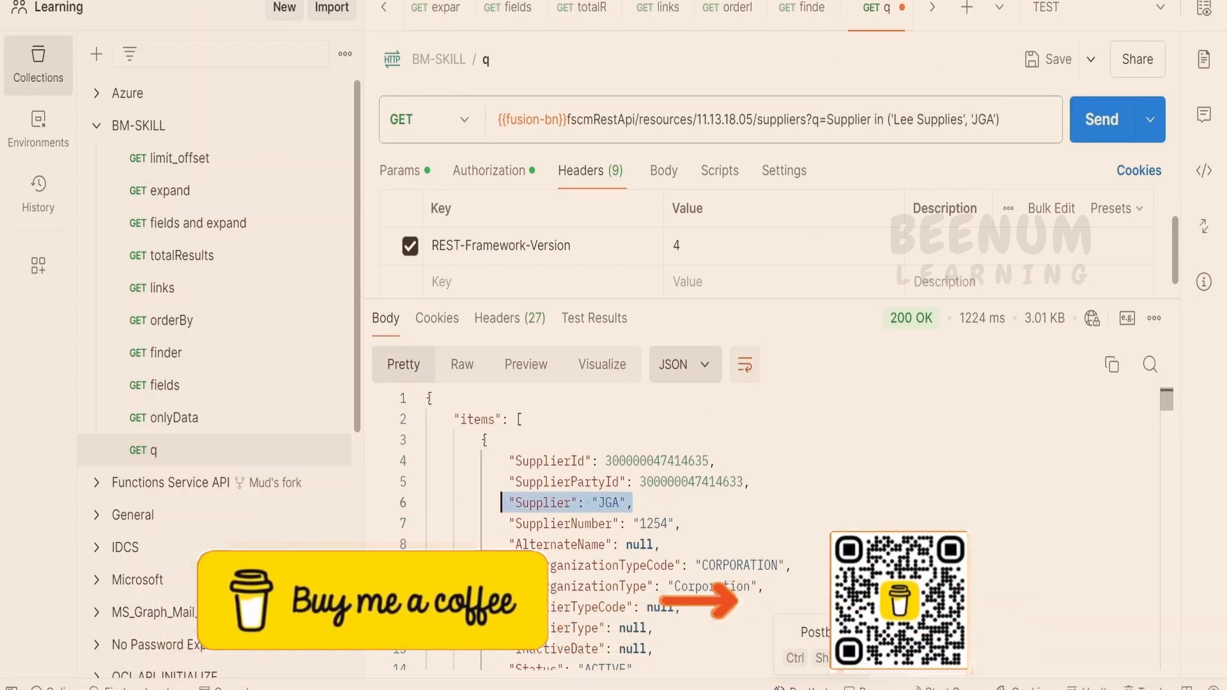
scroll(down, 3)
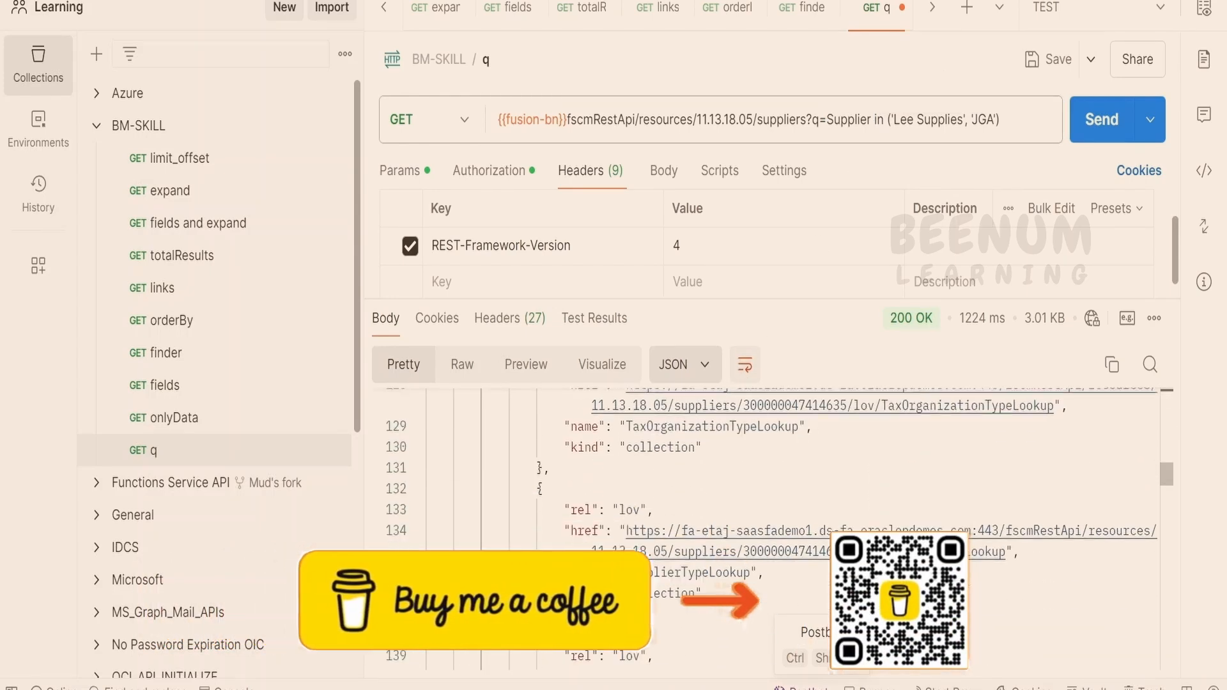
scroll(down, 3)
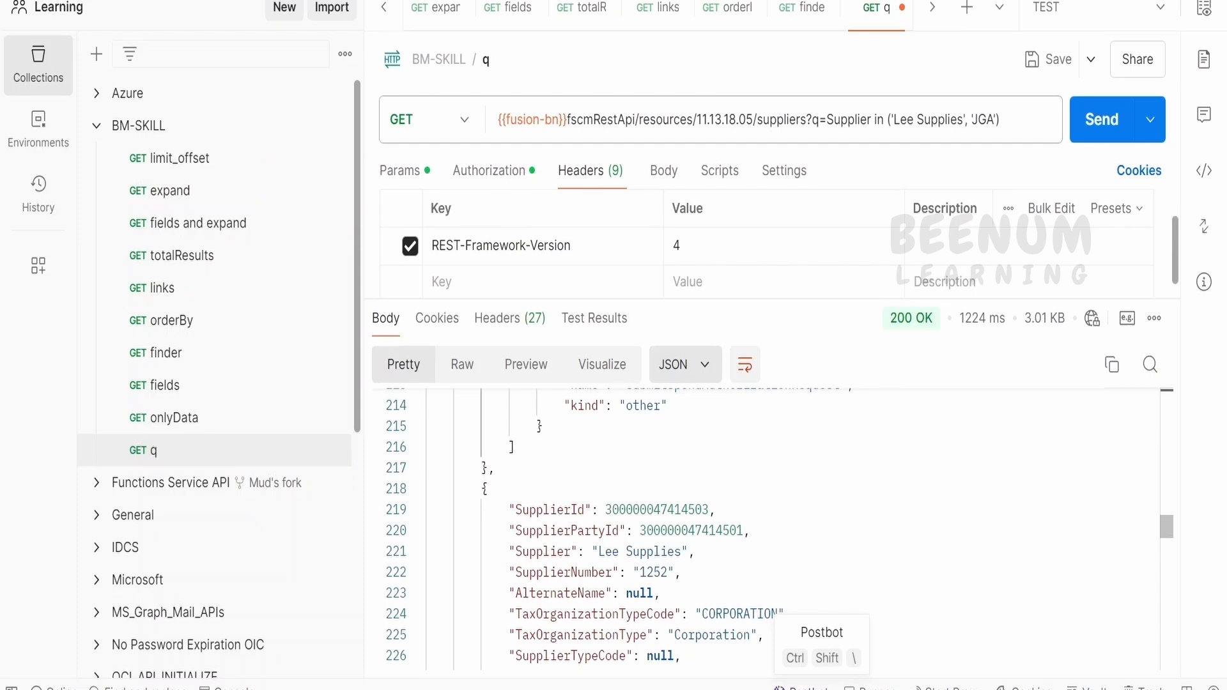
scroll(down, 3)
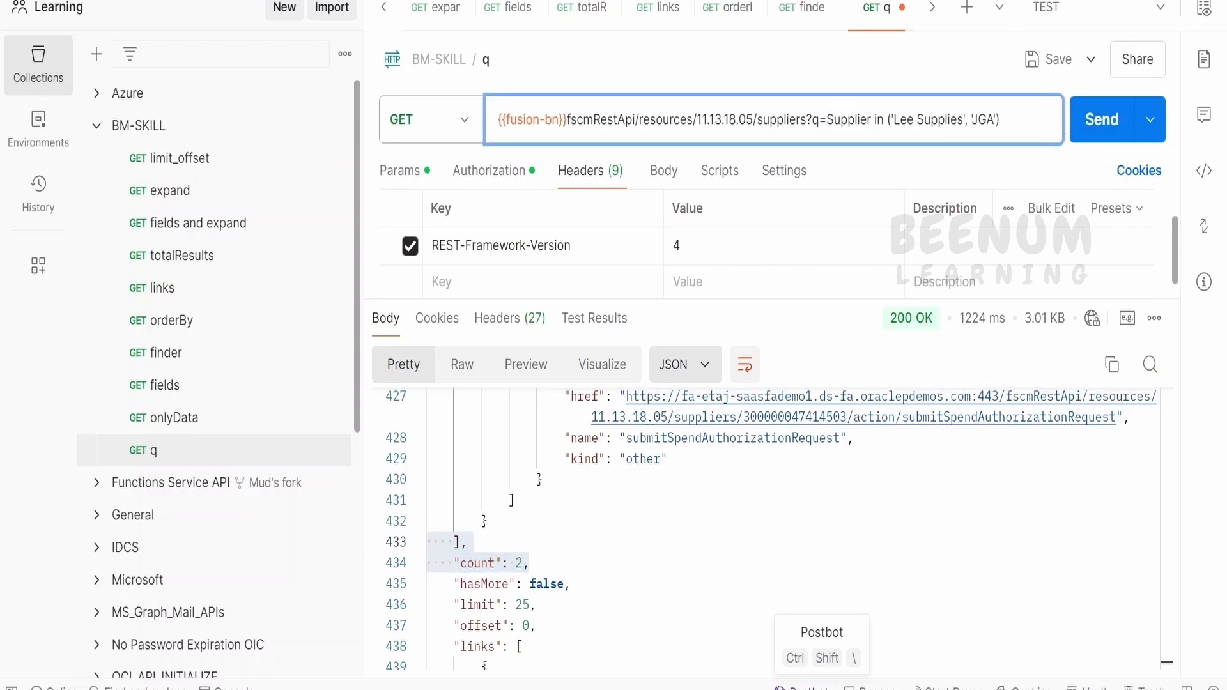
Change 'JGA' to 'JGA1' in the in filter, resend, and confirm count 1.
text(1)
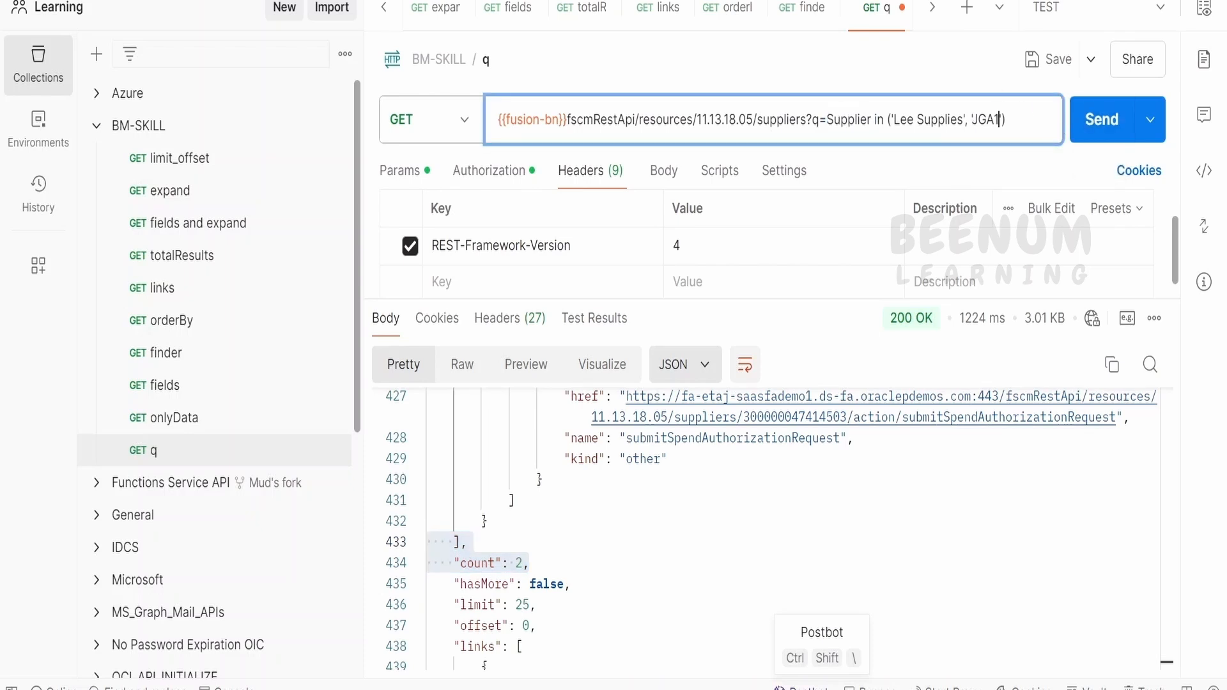
click(1118, 119)
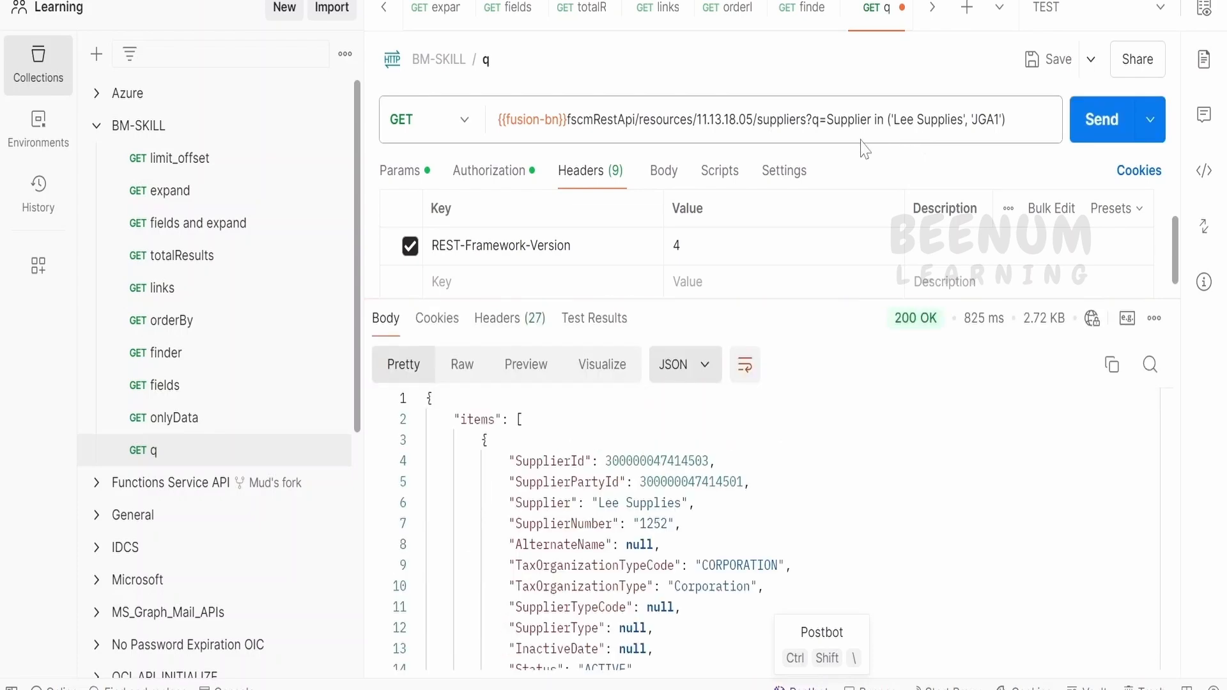
scroll(down, 3)
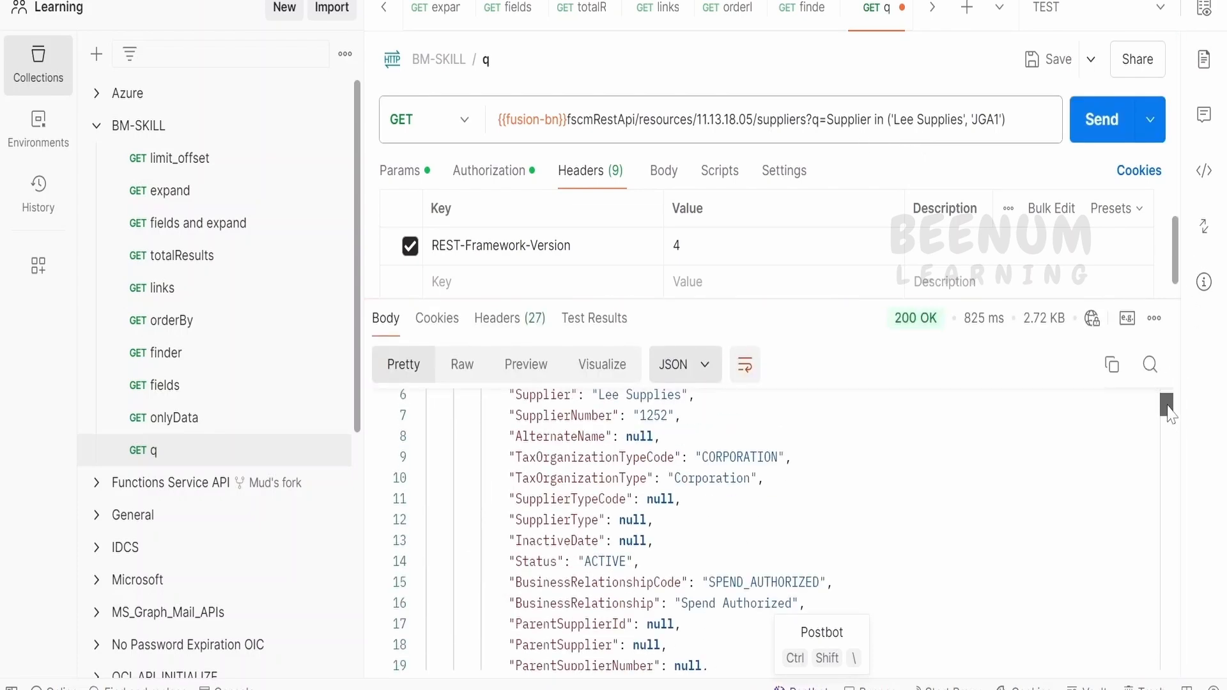
scroll(down, 3)
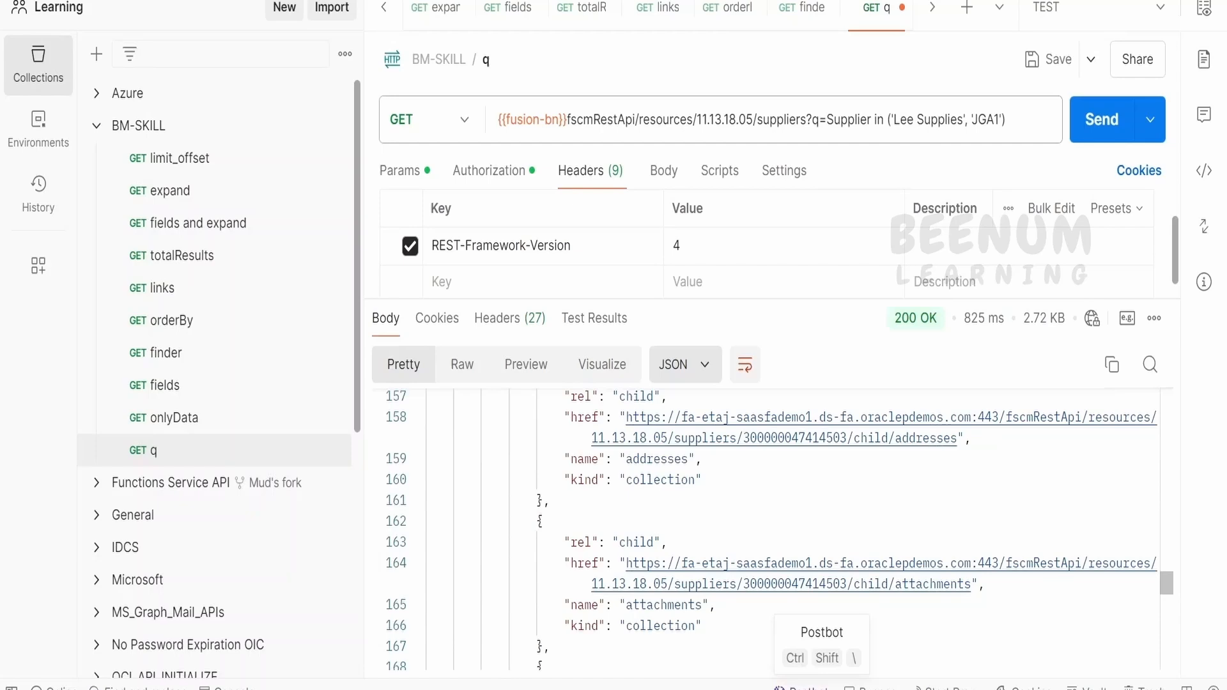
scroll(down, 3)
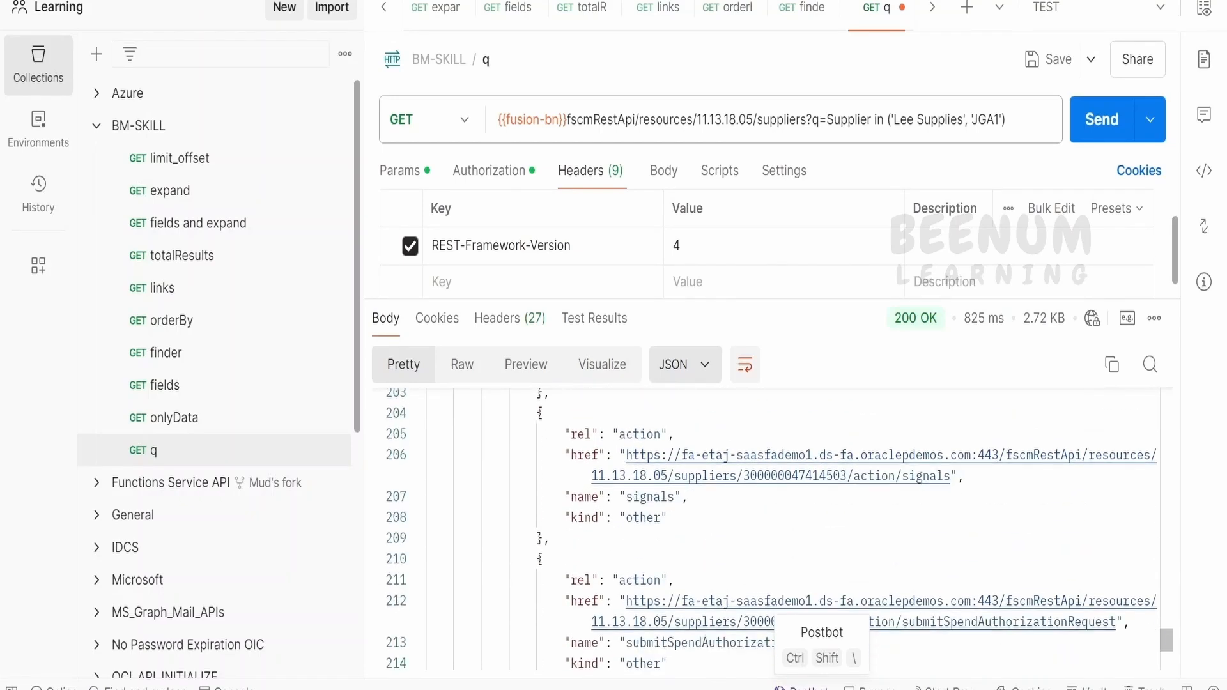
scroll(down, 3)
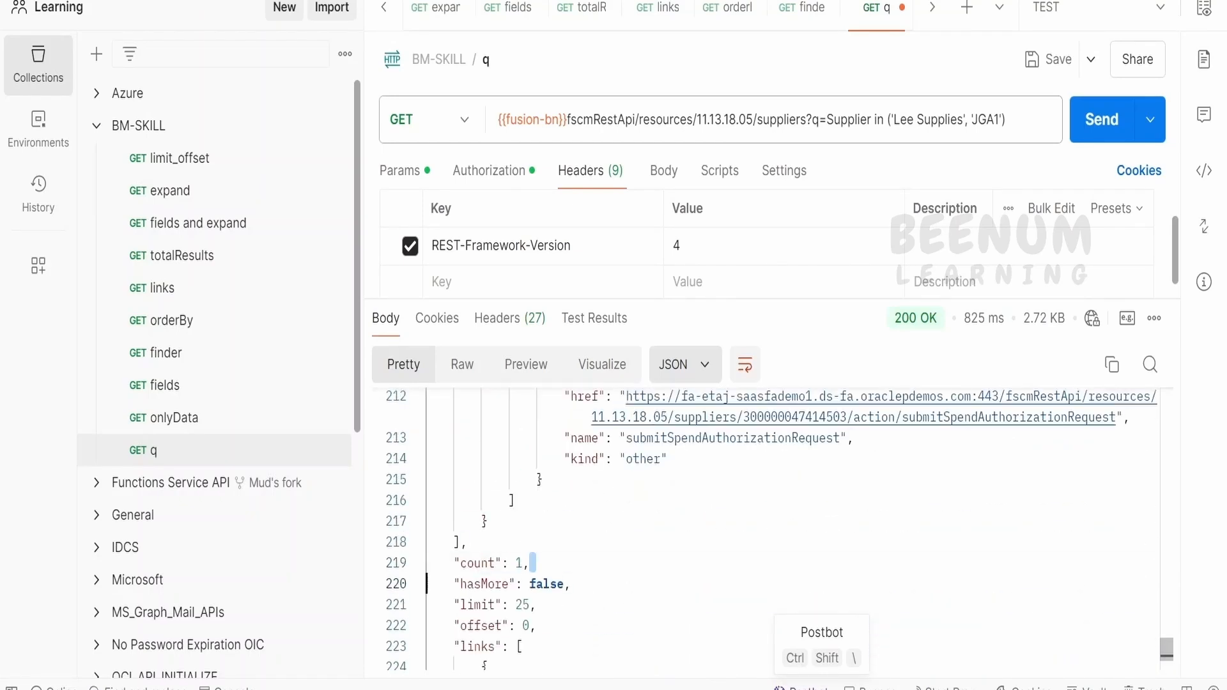
click(759, 120)
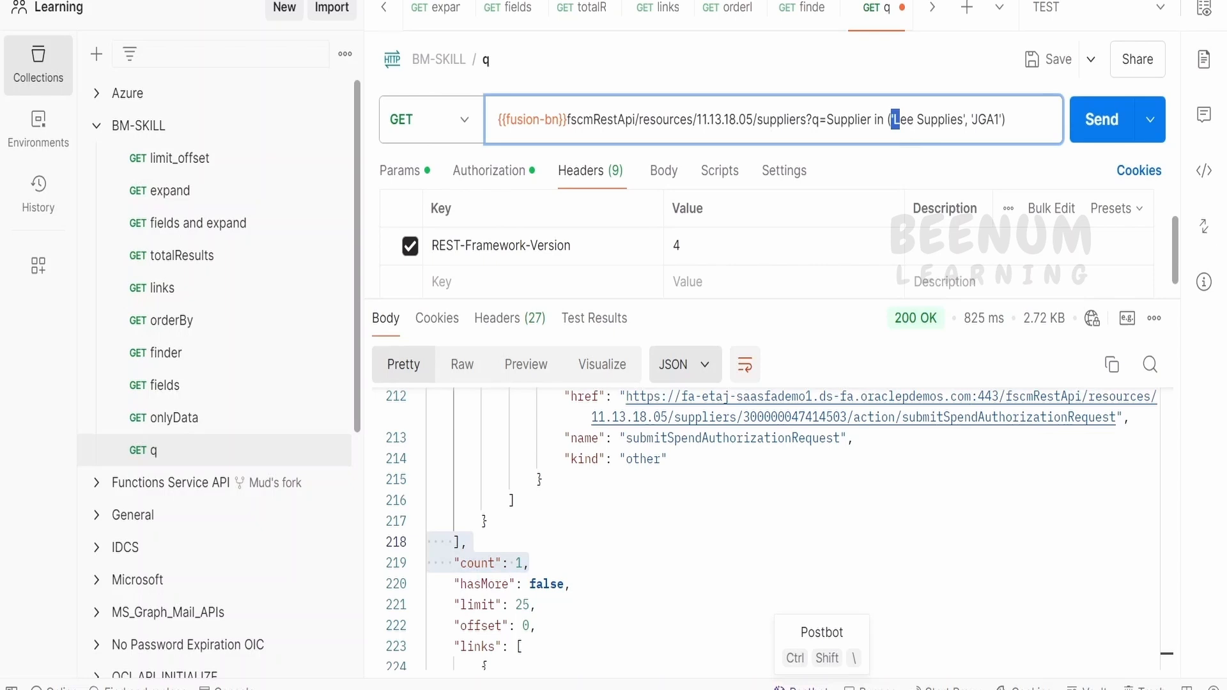
double_click(879, 120)
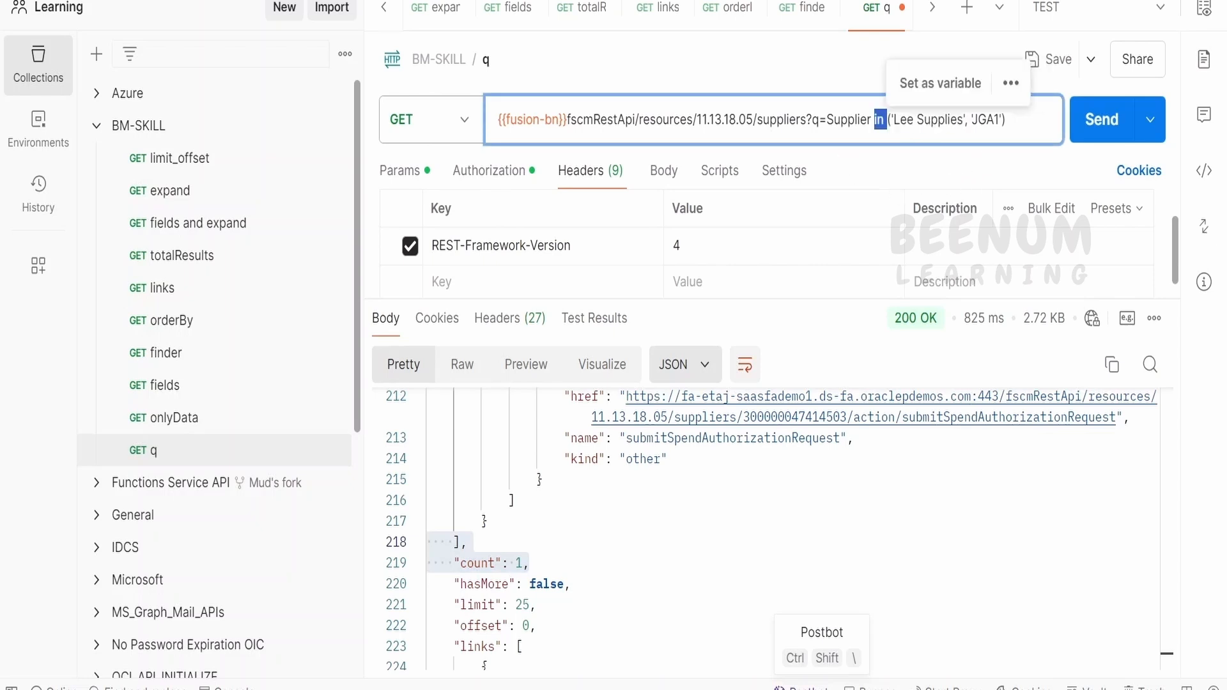
mouse_move(501, 245)
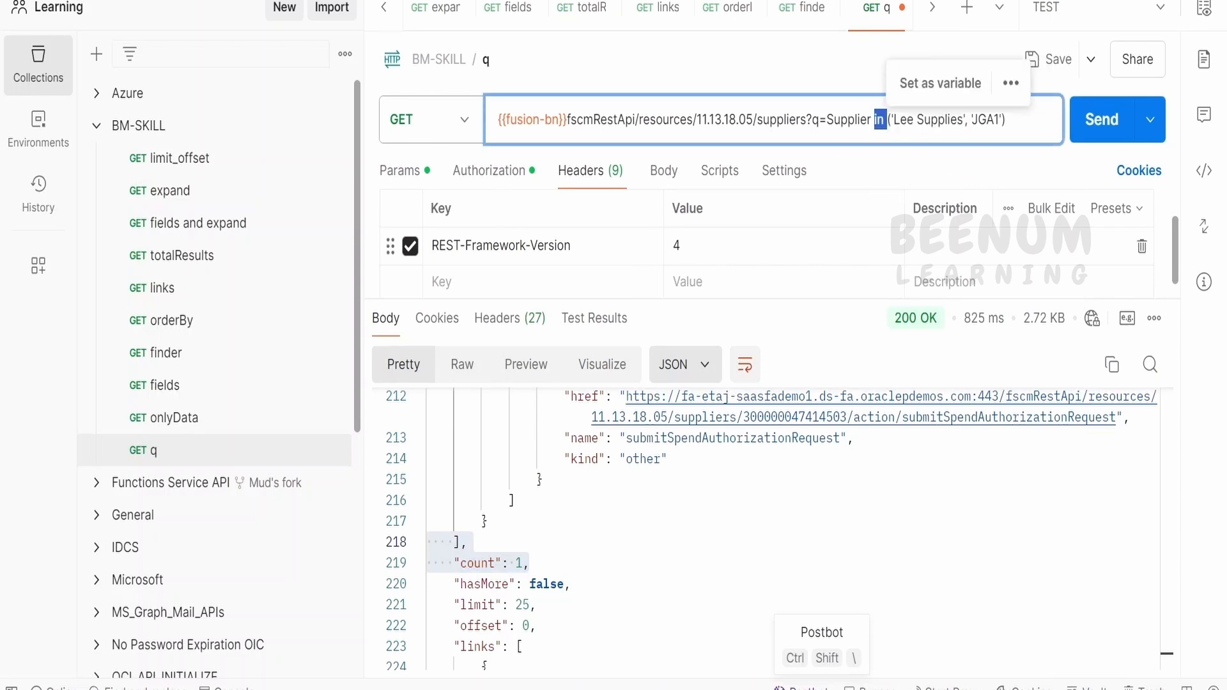
mouse_move(904, 178)
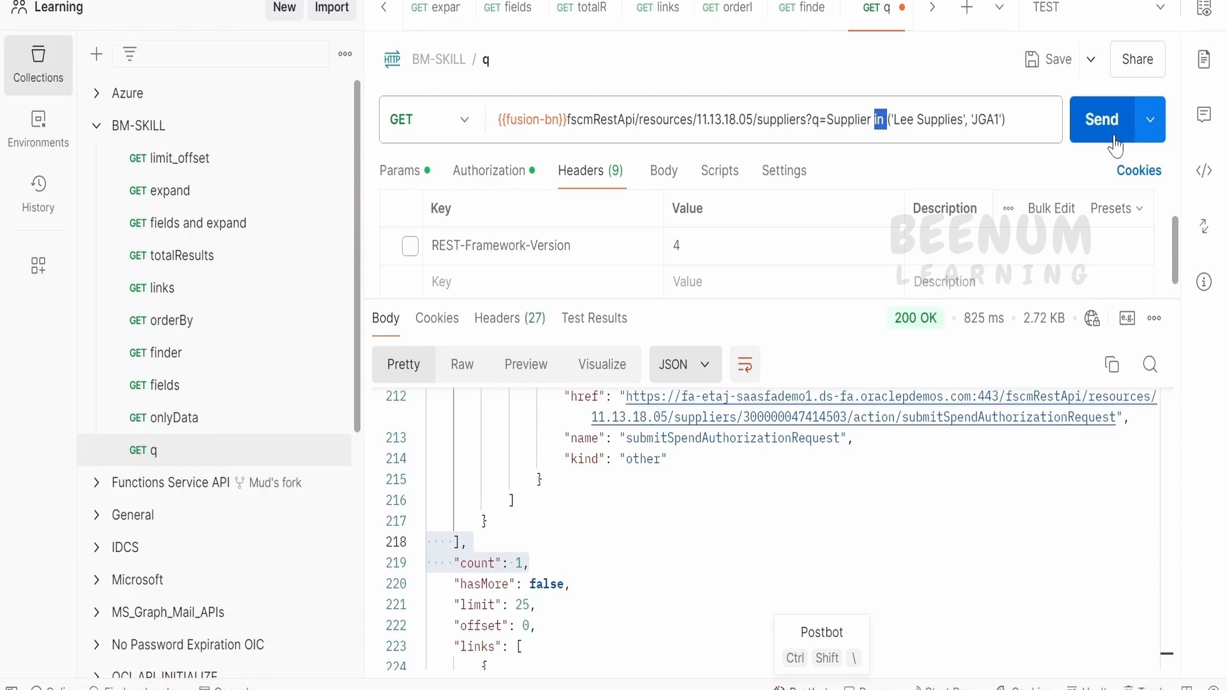
Send the suppliers request with the REST-Framework-Version header unchecked.
click(1103, 119)
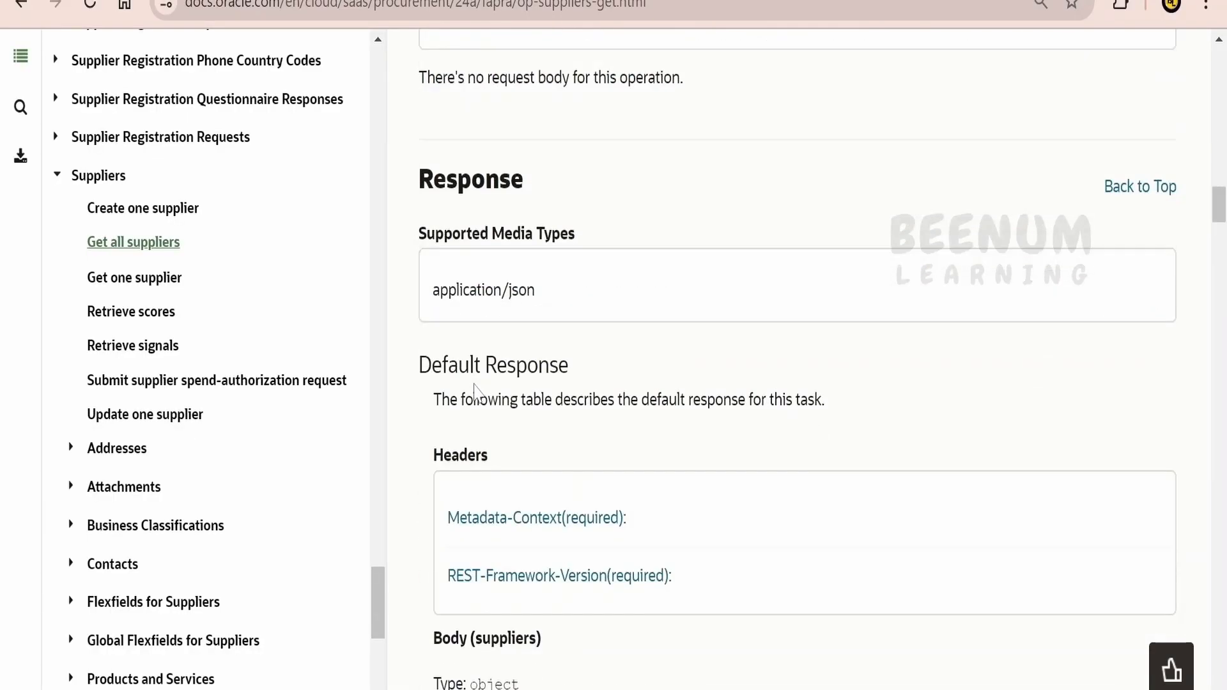
Scroll the Get all suppliers doc to Response Headers, where REST-Framework-Version is required.
scroll(up, 3)
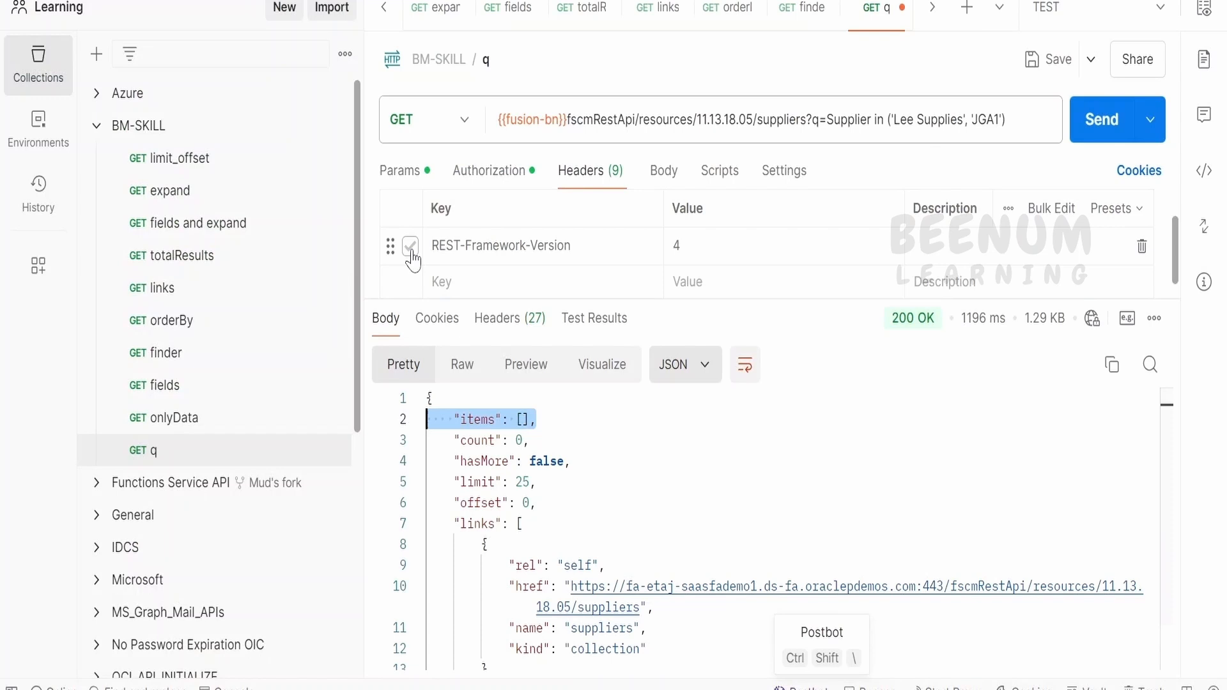
Re-check the REST-Framework-Version header and resend, getting Lee Supplies back.
click(411, 244)
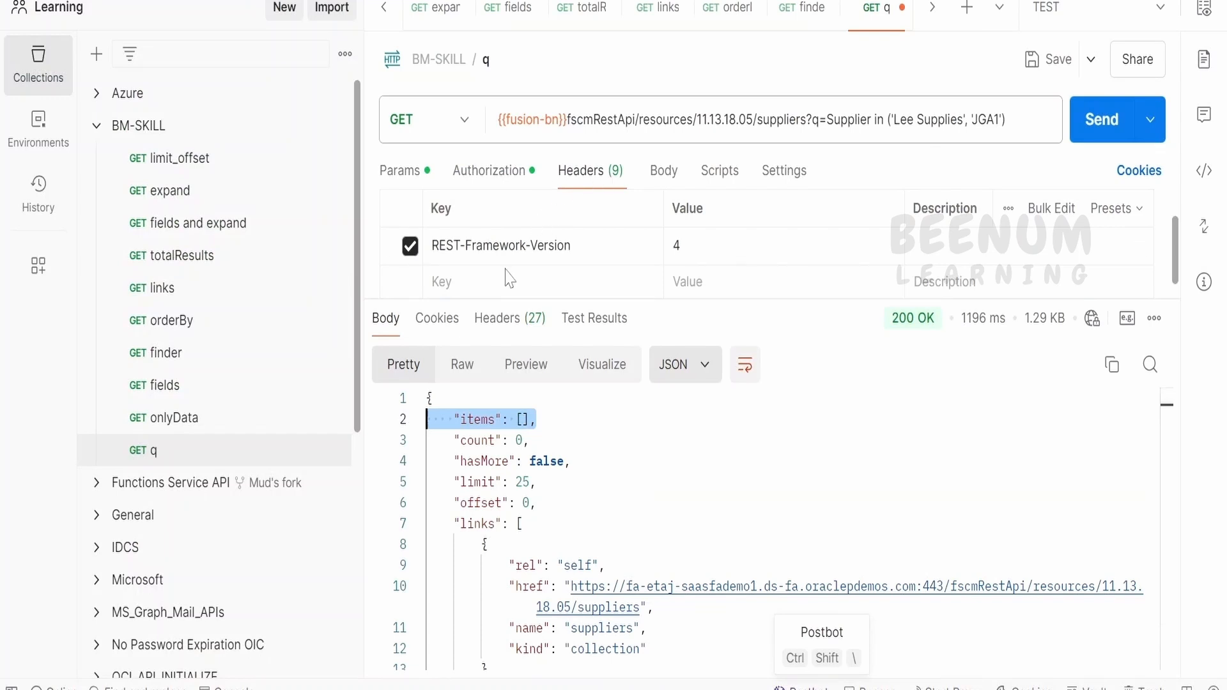
mouse_move(509, 245)
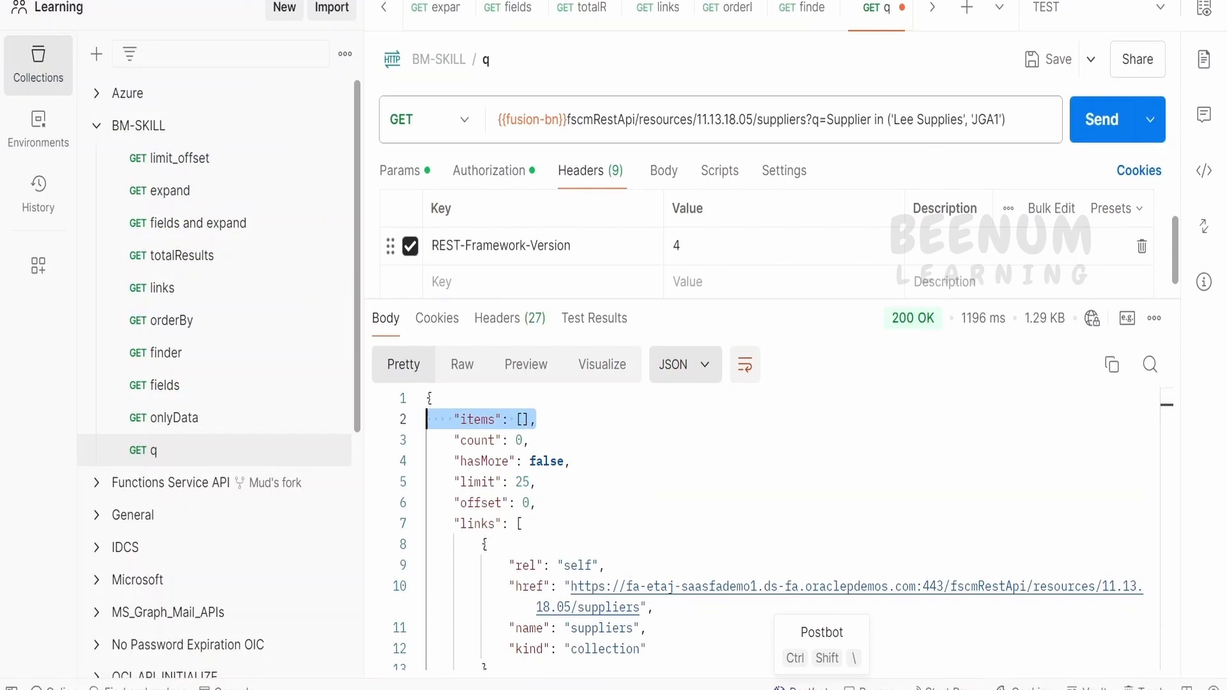
click(1116, 120)
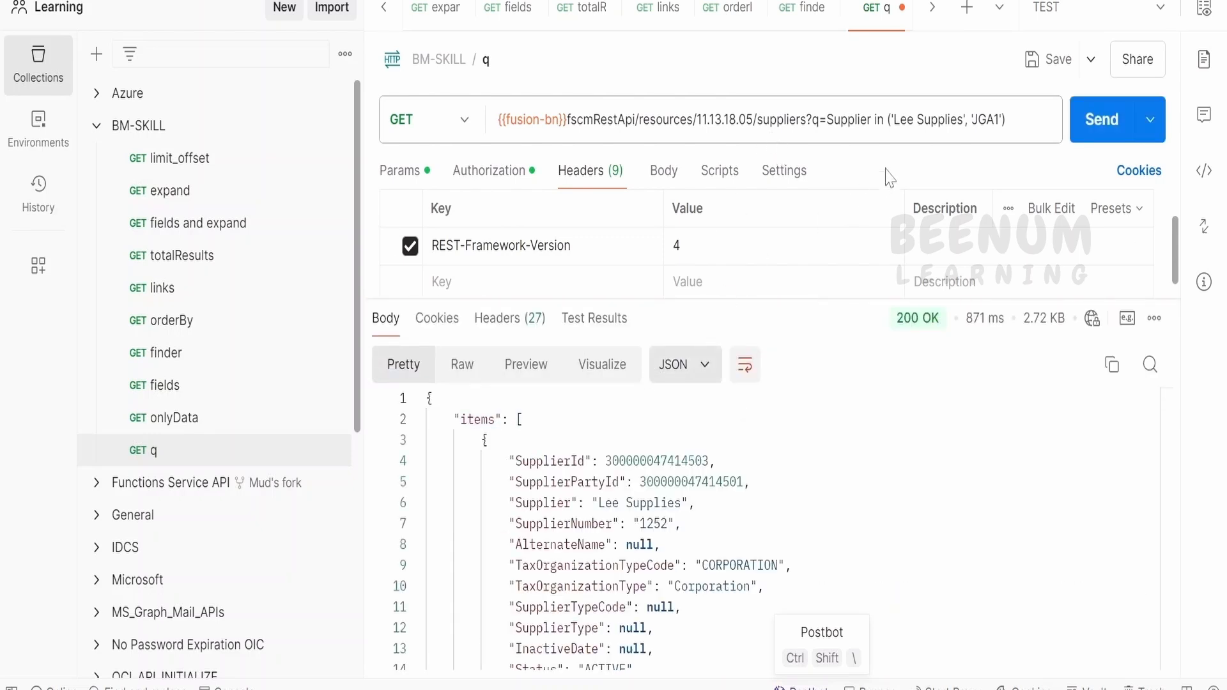
double_click(878, 119)
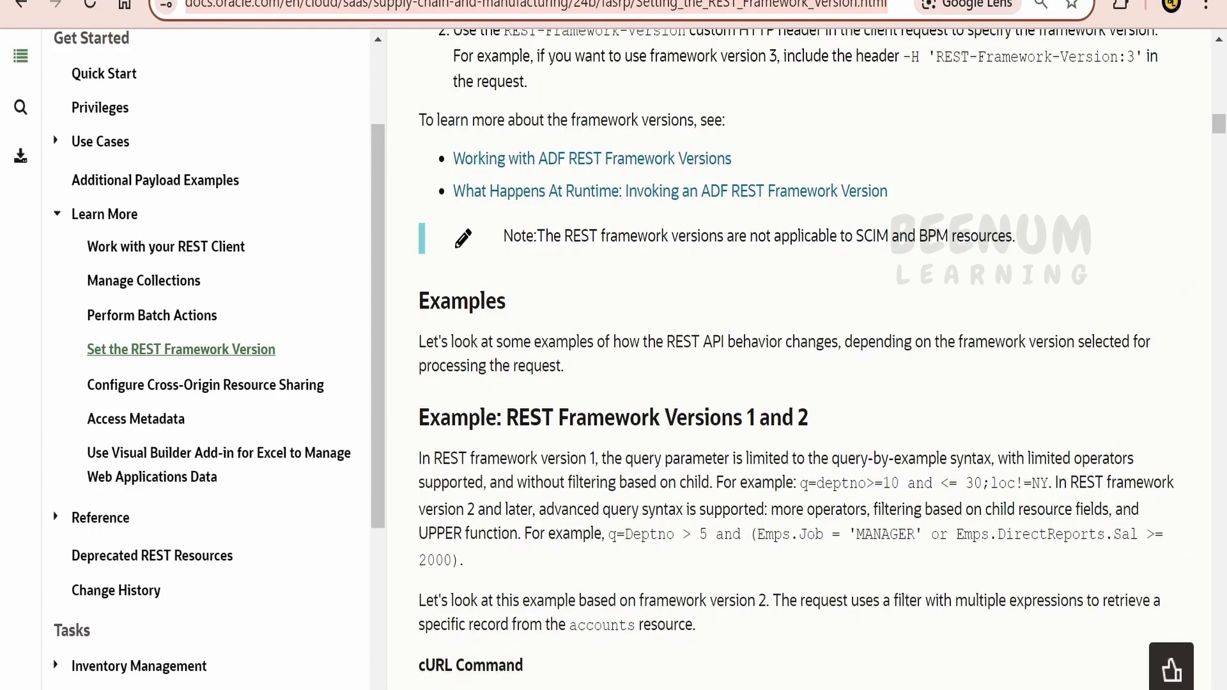
Scroll the REST framework versions table through Version 9 and the header usage instruction.
scroll(up, 3)
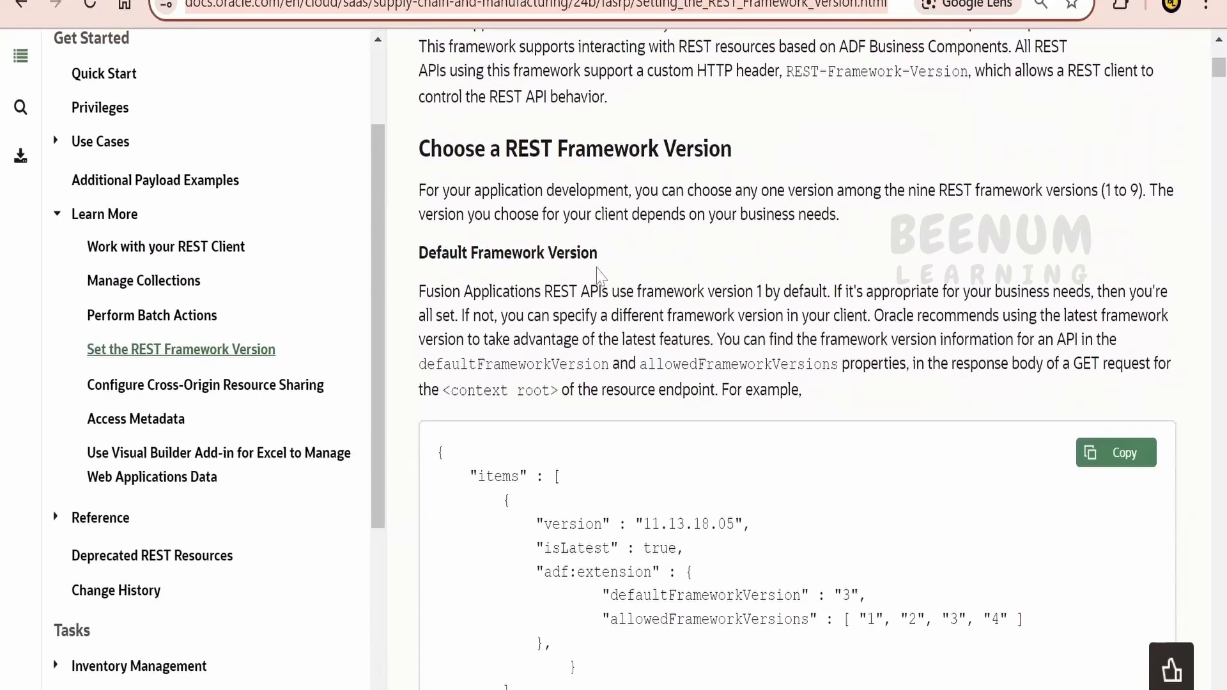
scroll(down, 3)
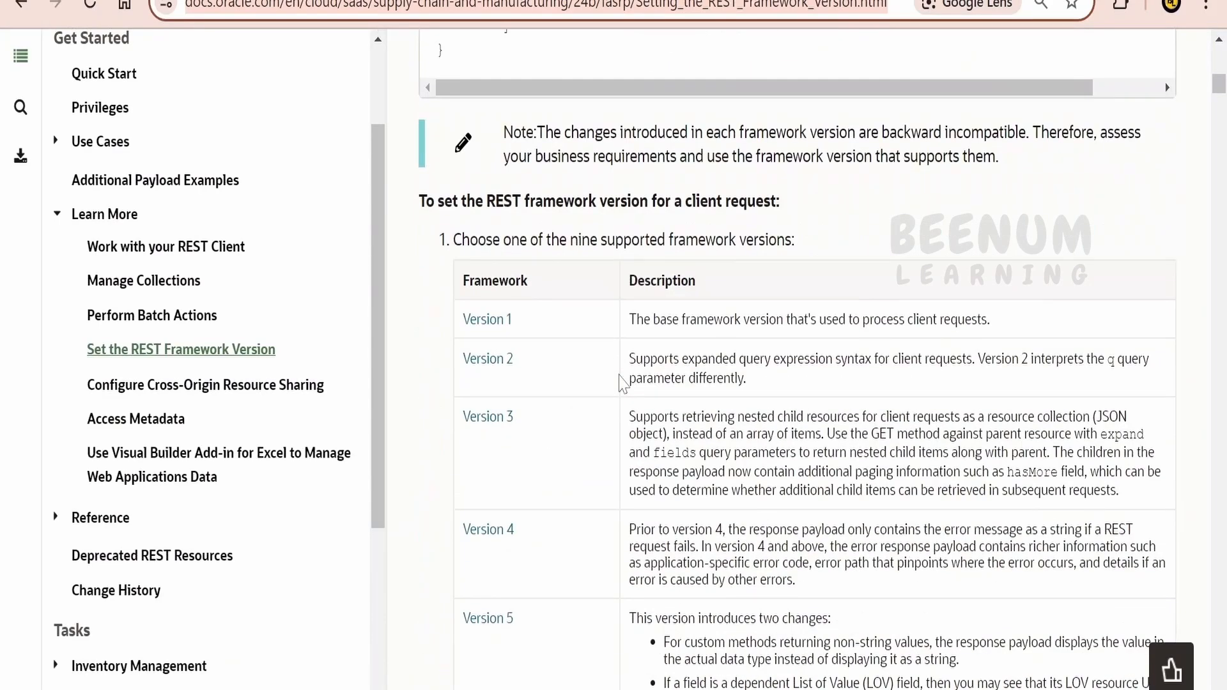
mouse_move(622, 337)
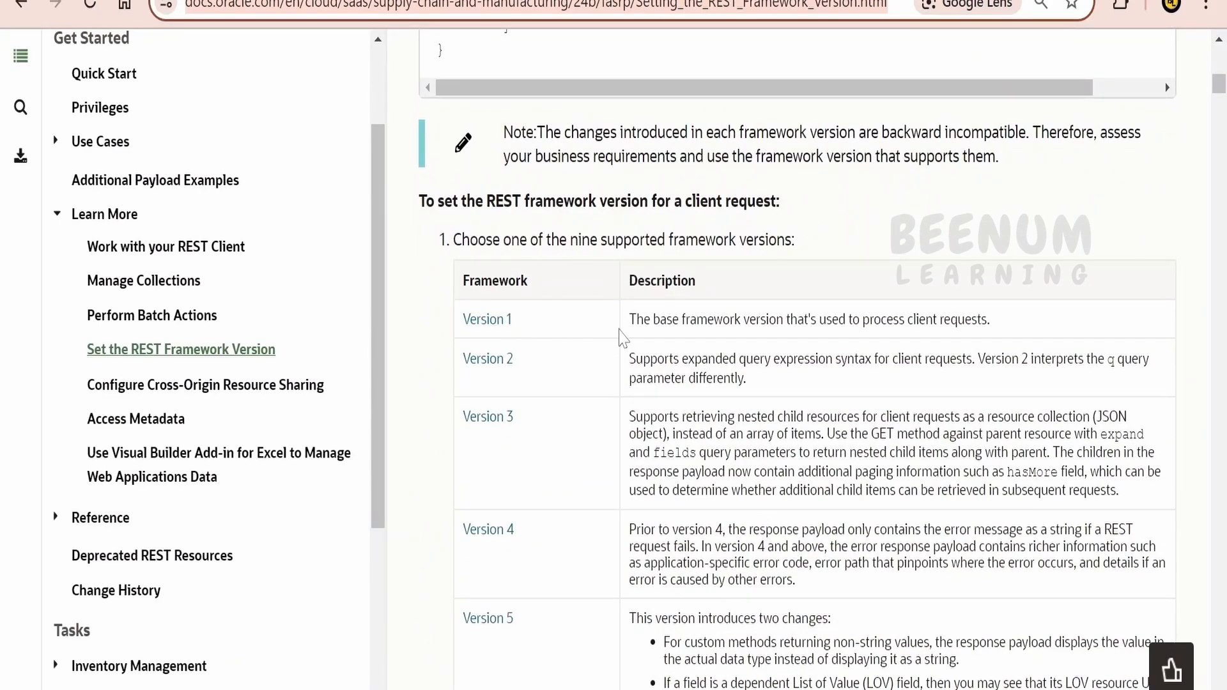
scroll(down, 3)
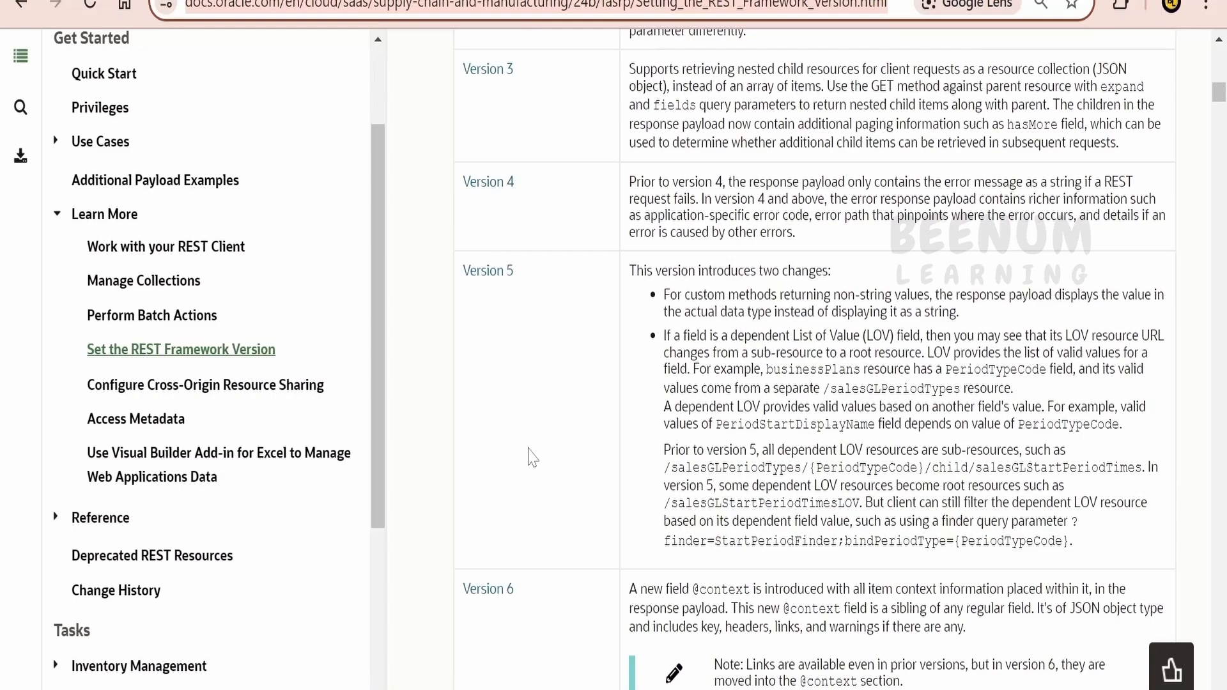
scroll(down, 3)
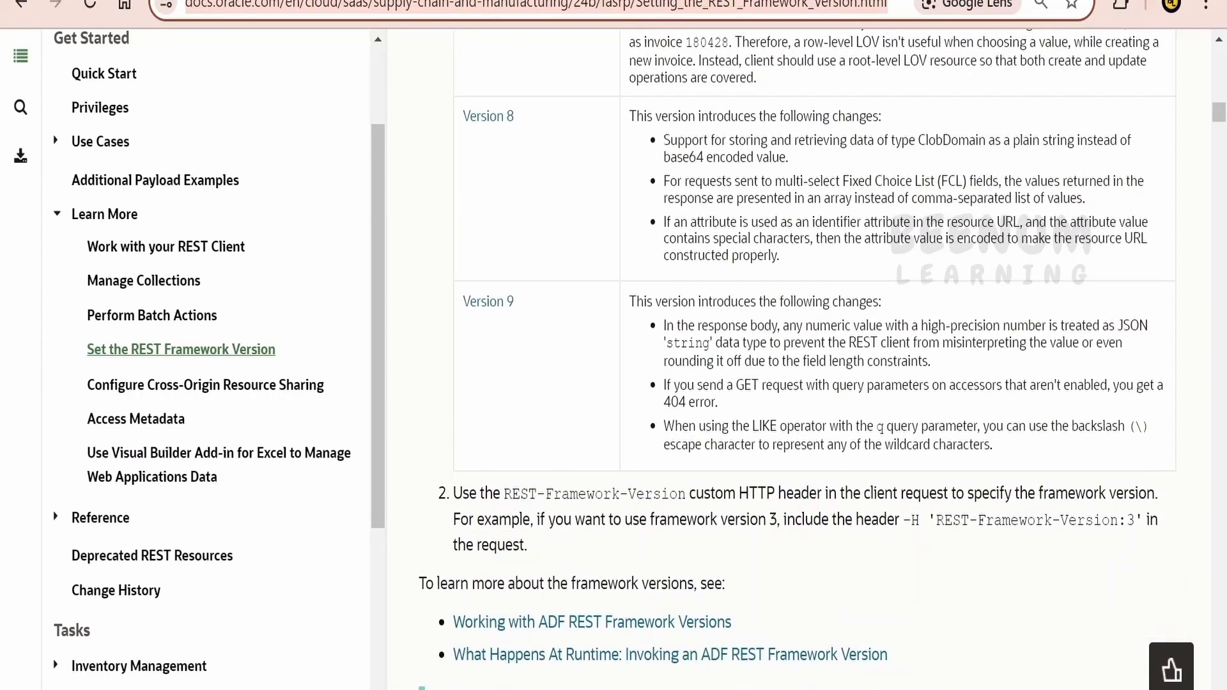
mouse_move(663, 411)
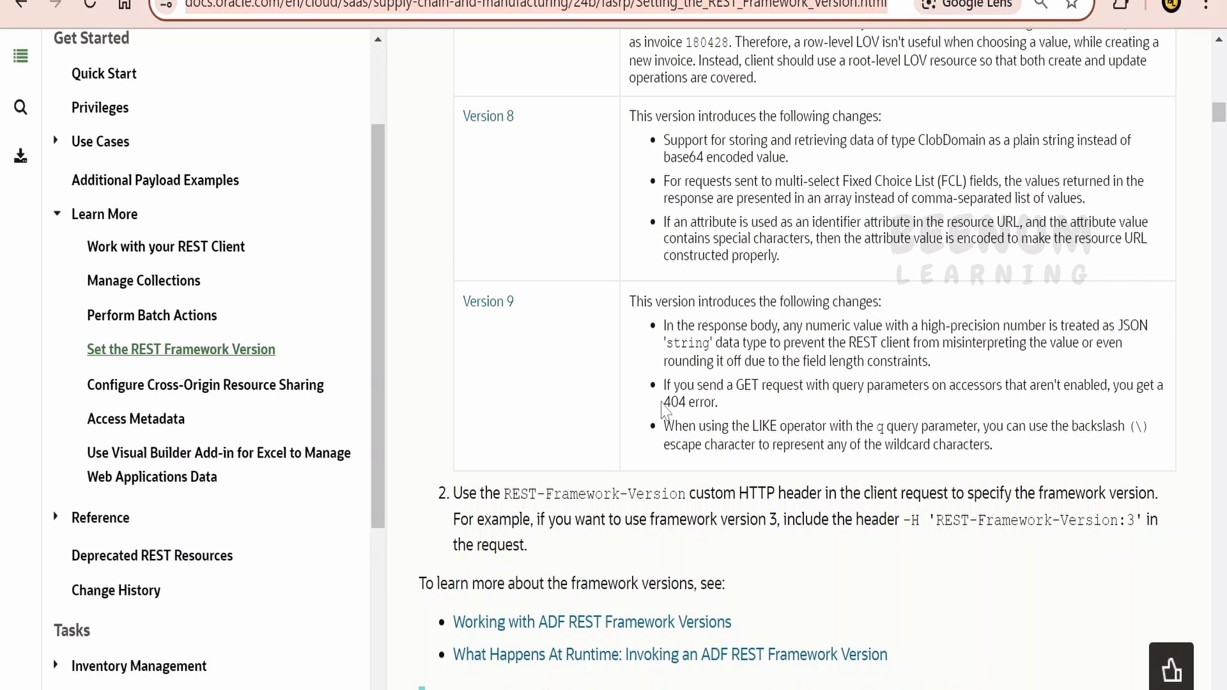